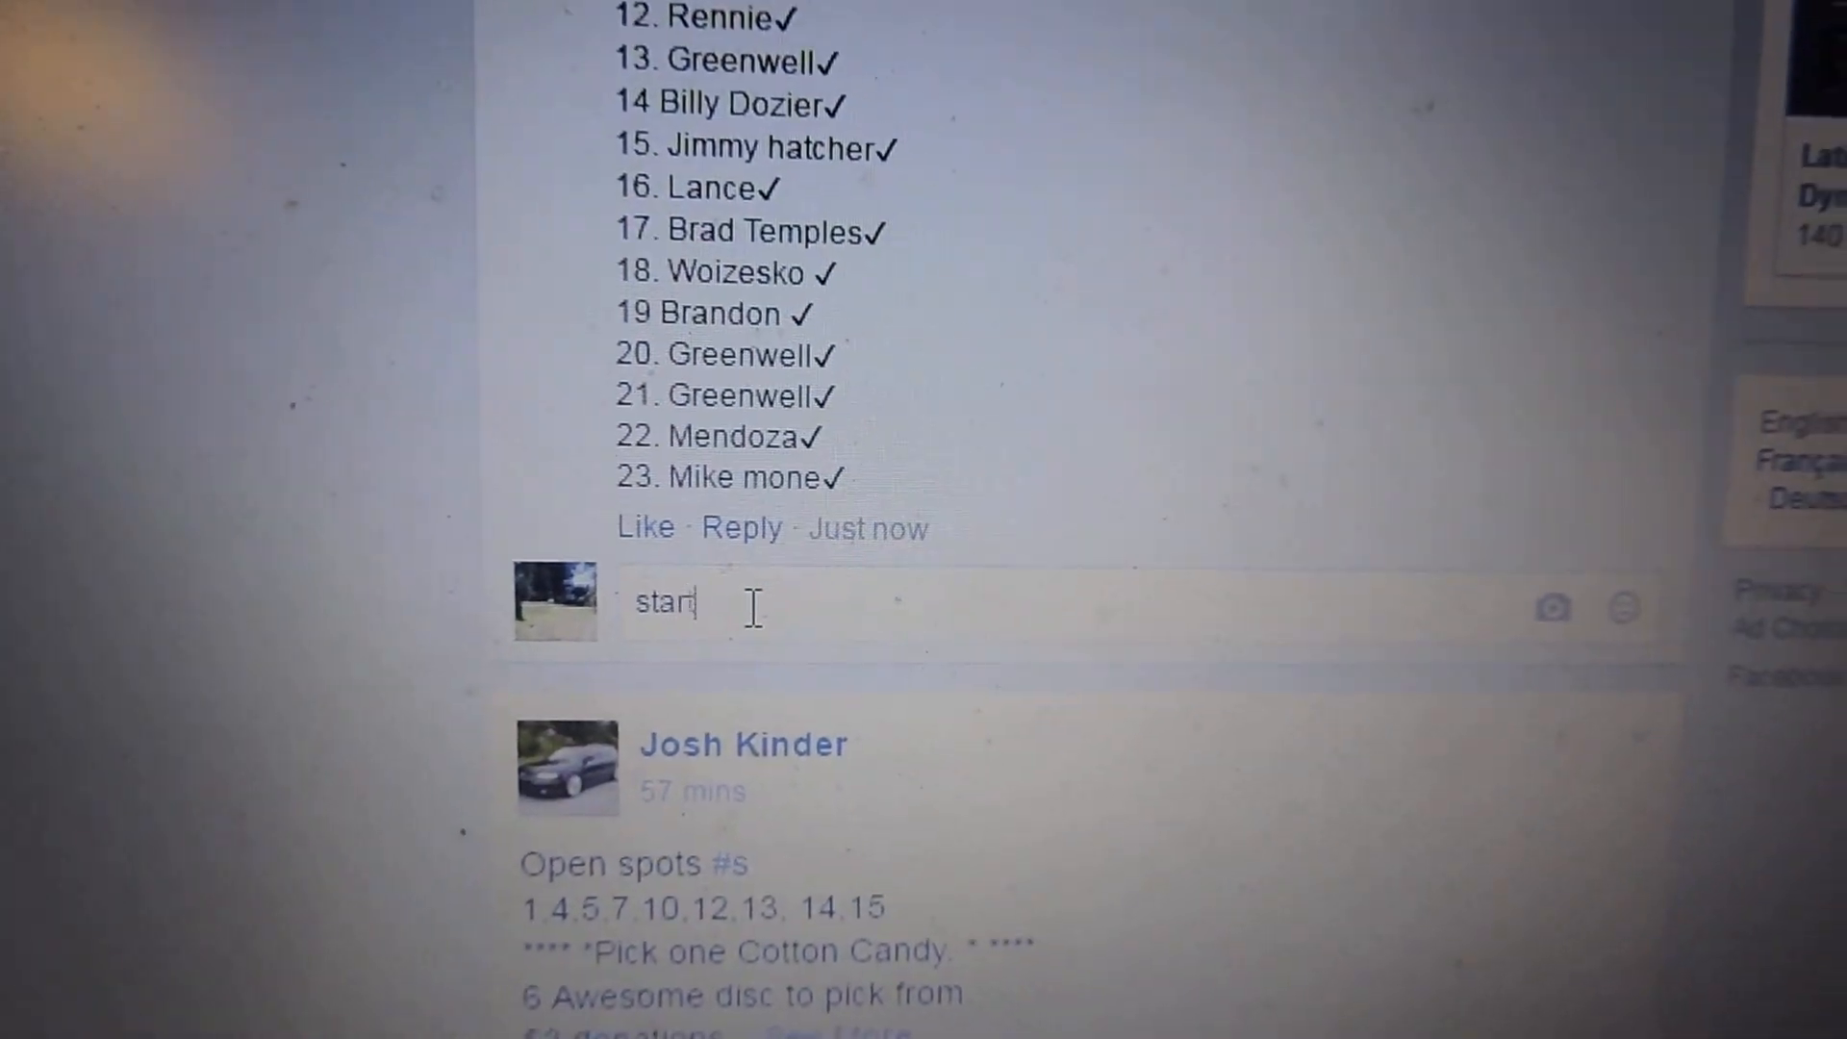
- Post the 'start' comment under the raffle's spot list and review the raffle post and prizes
key(Return)
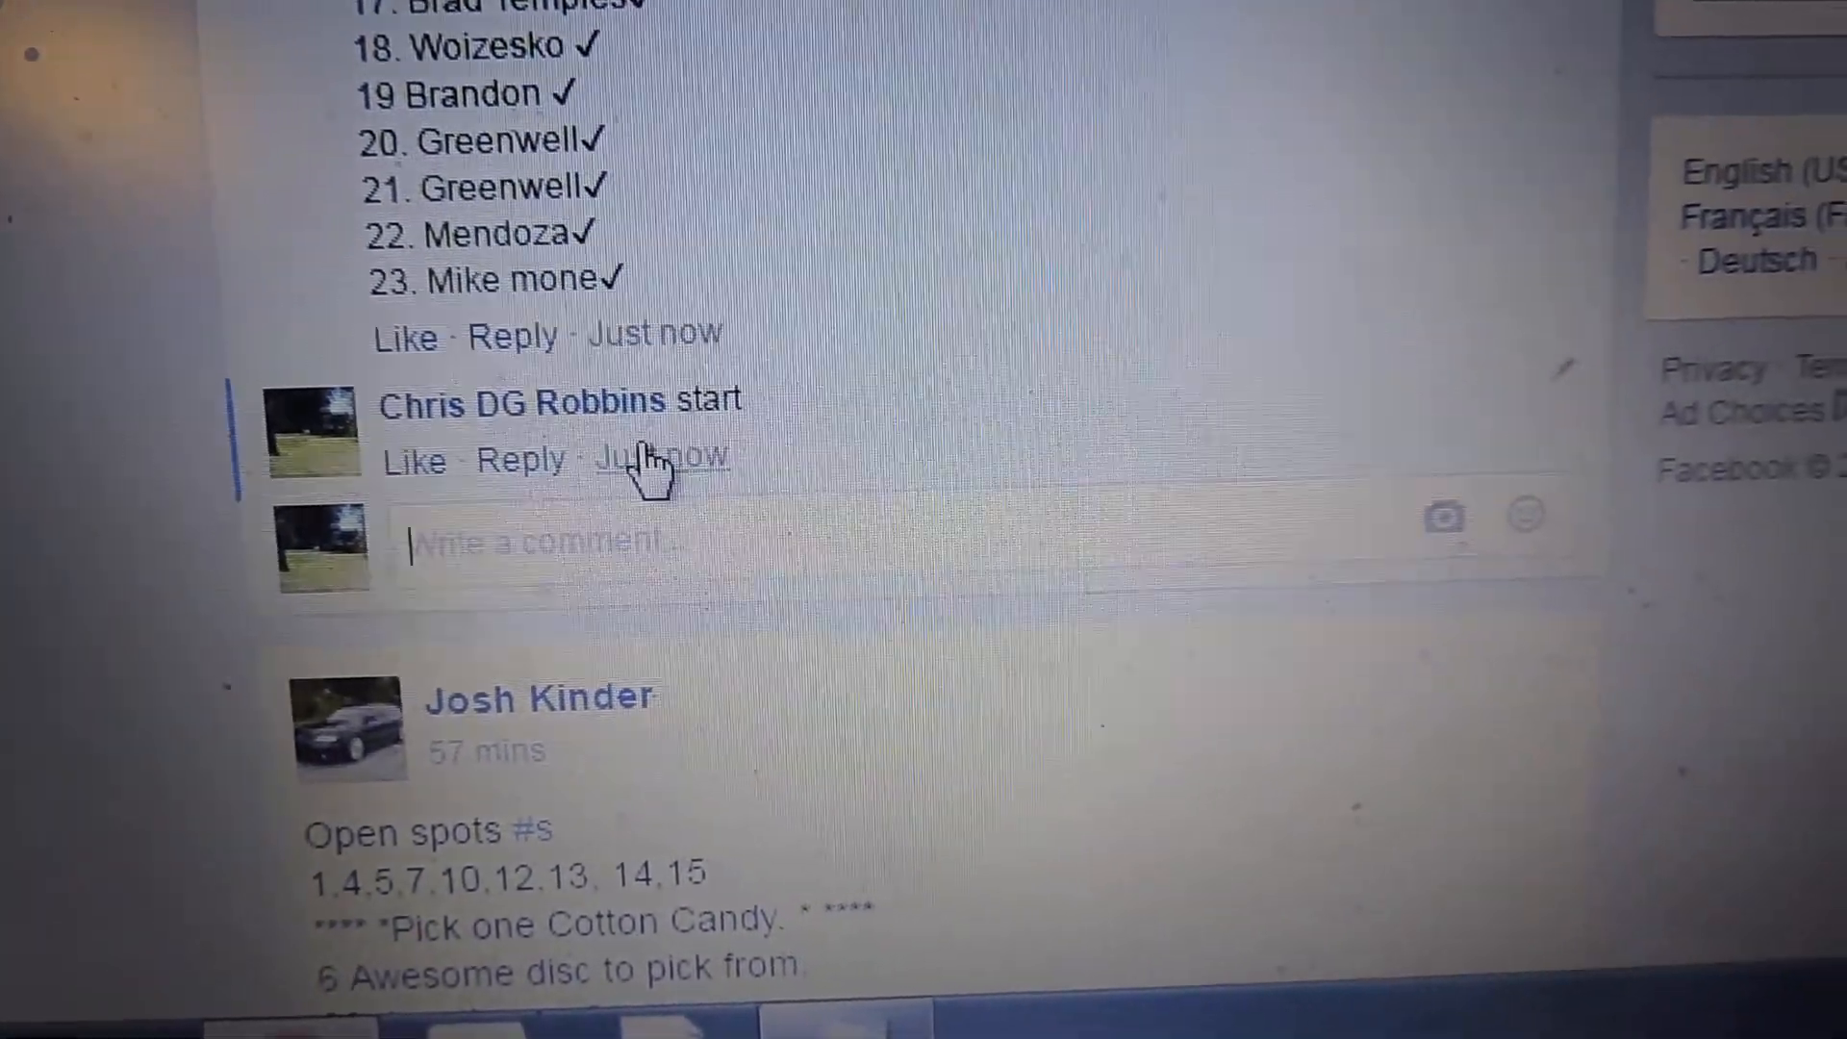
scroll(down, 3)
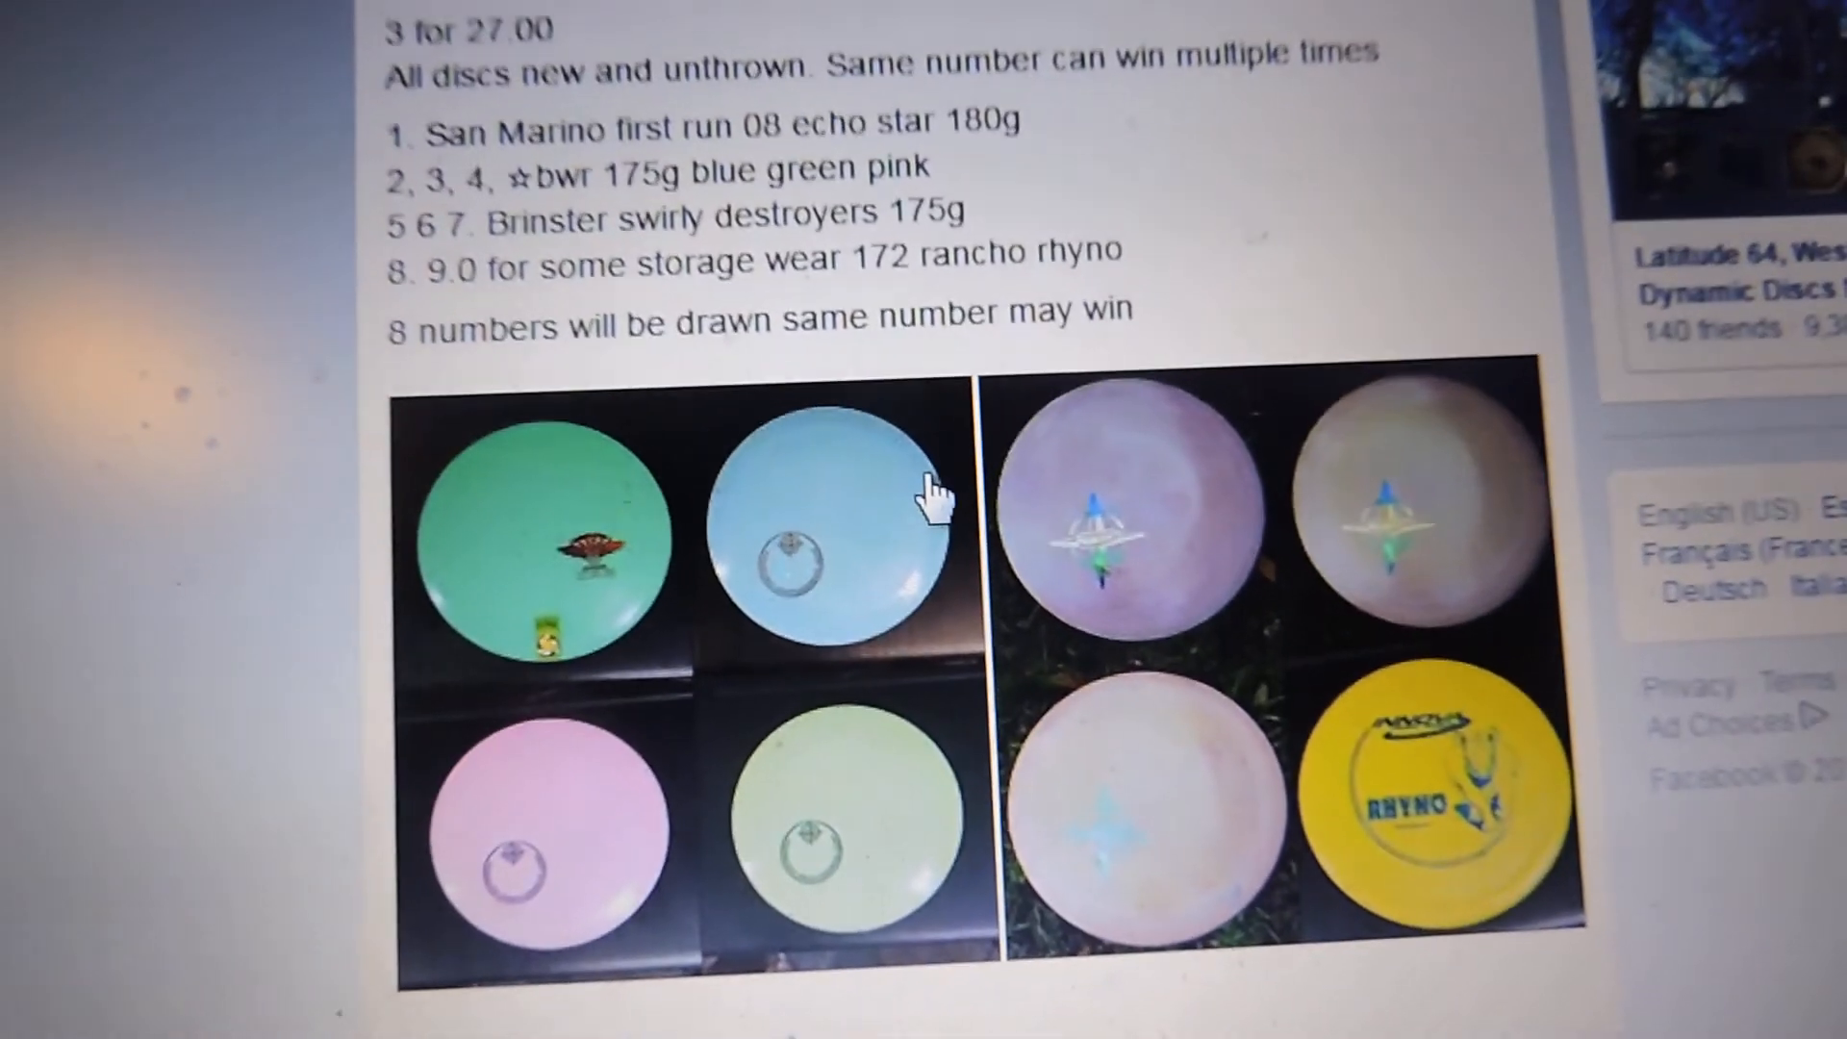
scroll(up, 3)
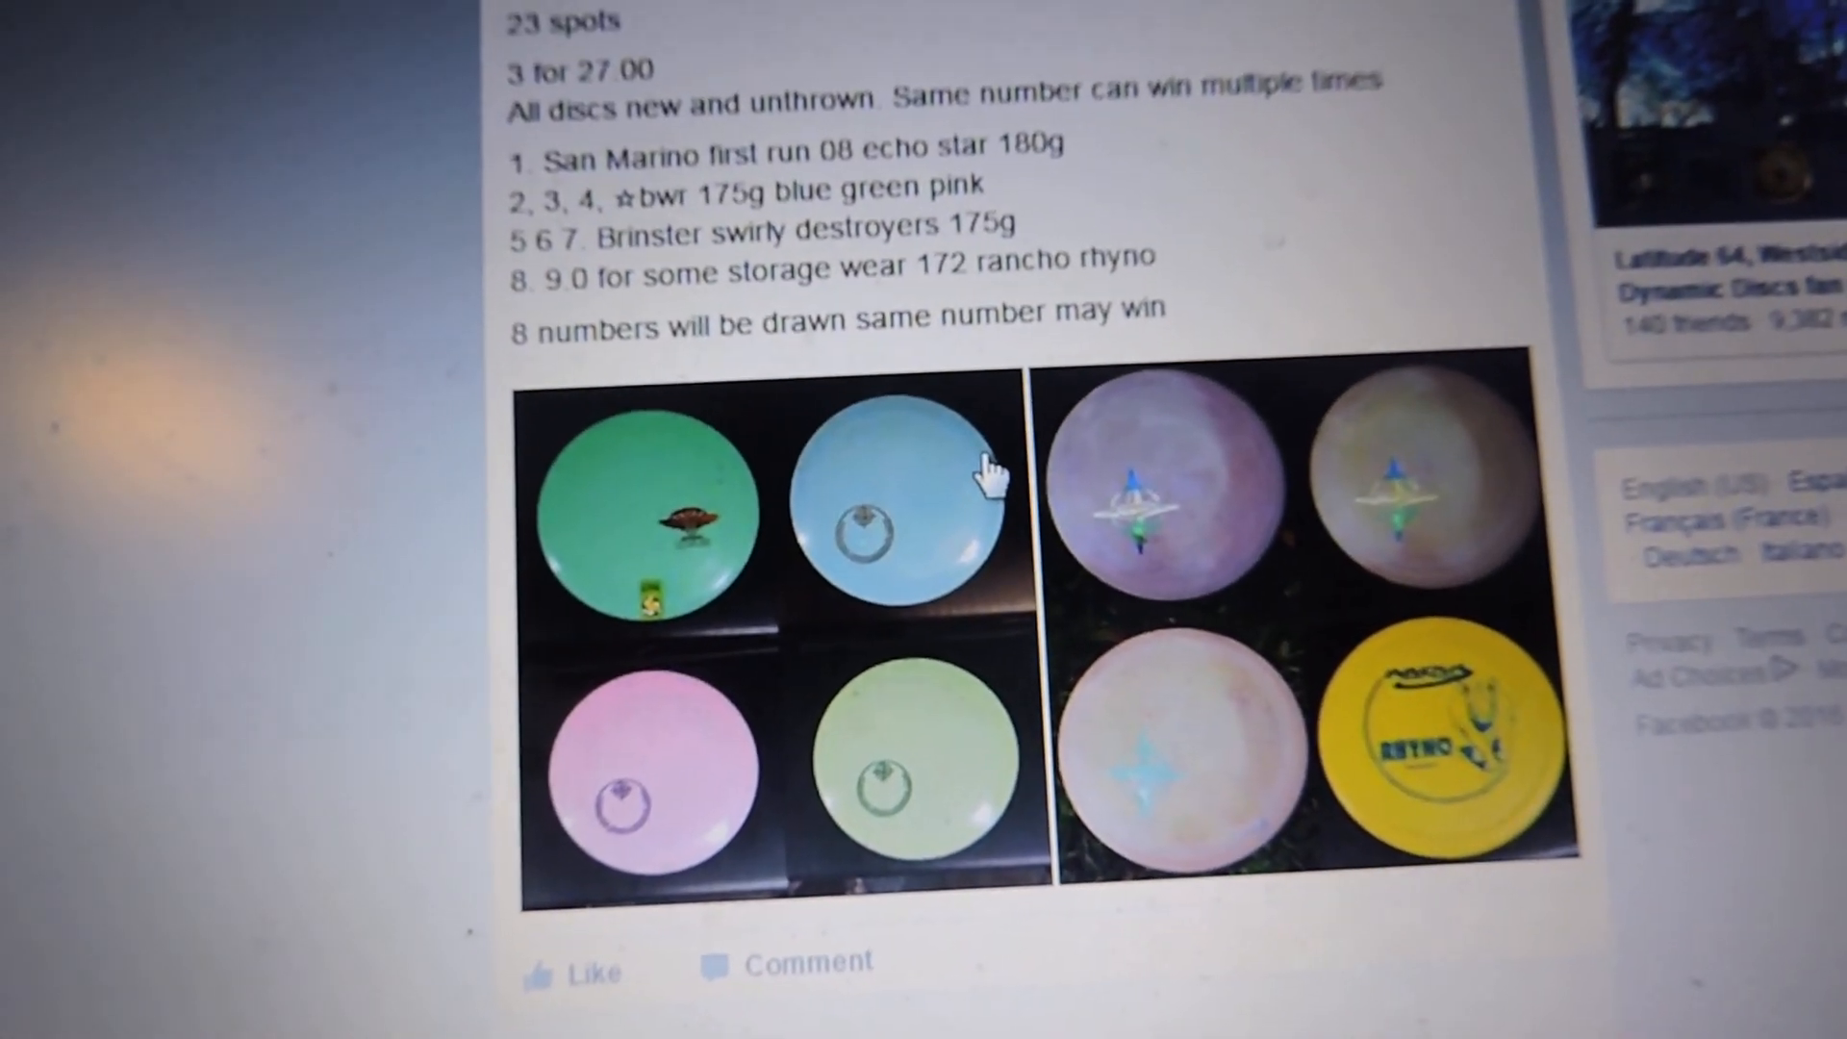
scroll(down, 3)
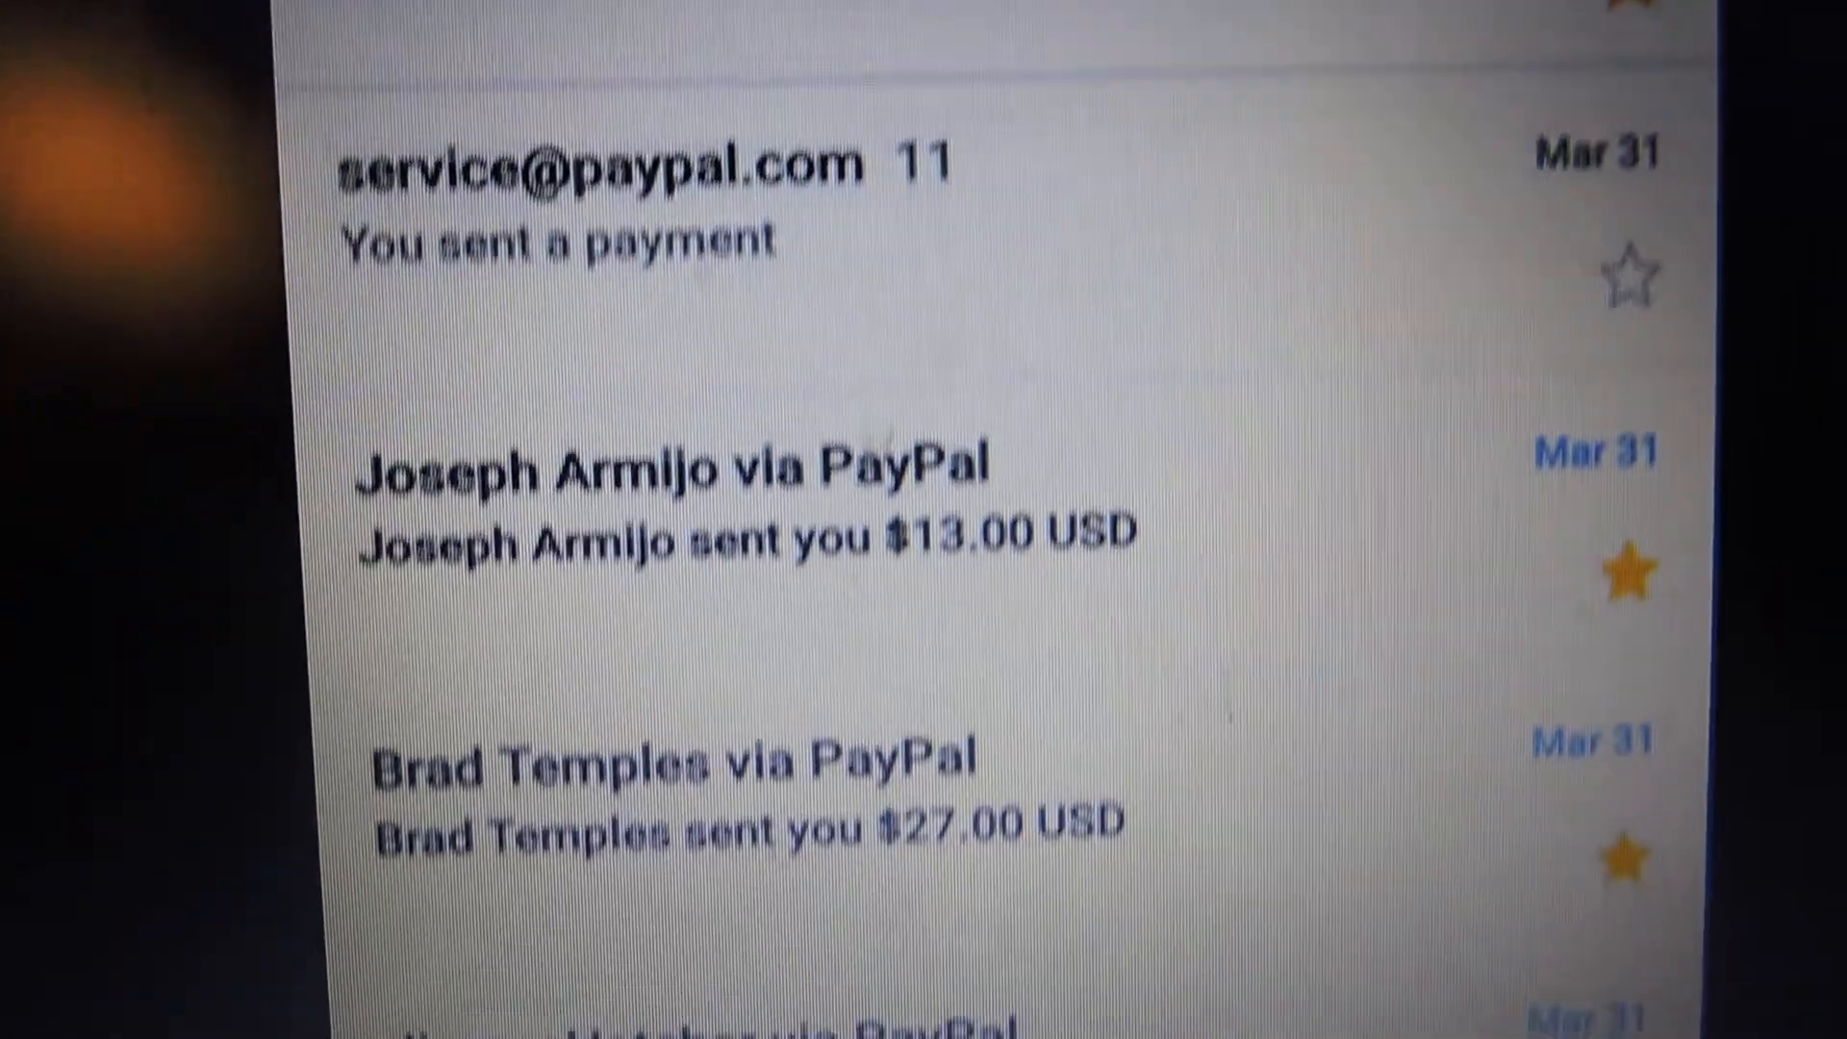
- Scroll through the PayPal 'sent you' payment emails to see who paid for spots
scroll(down, 3)
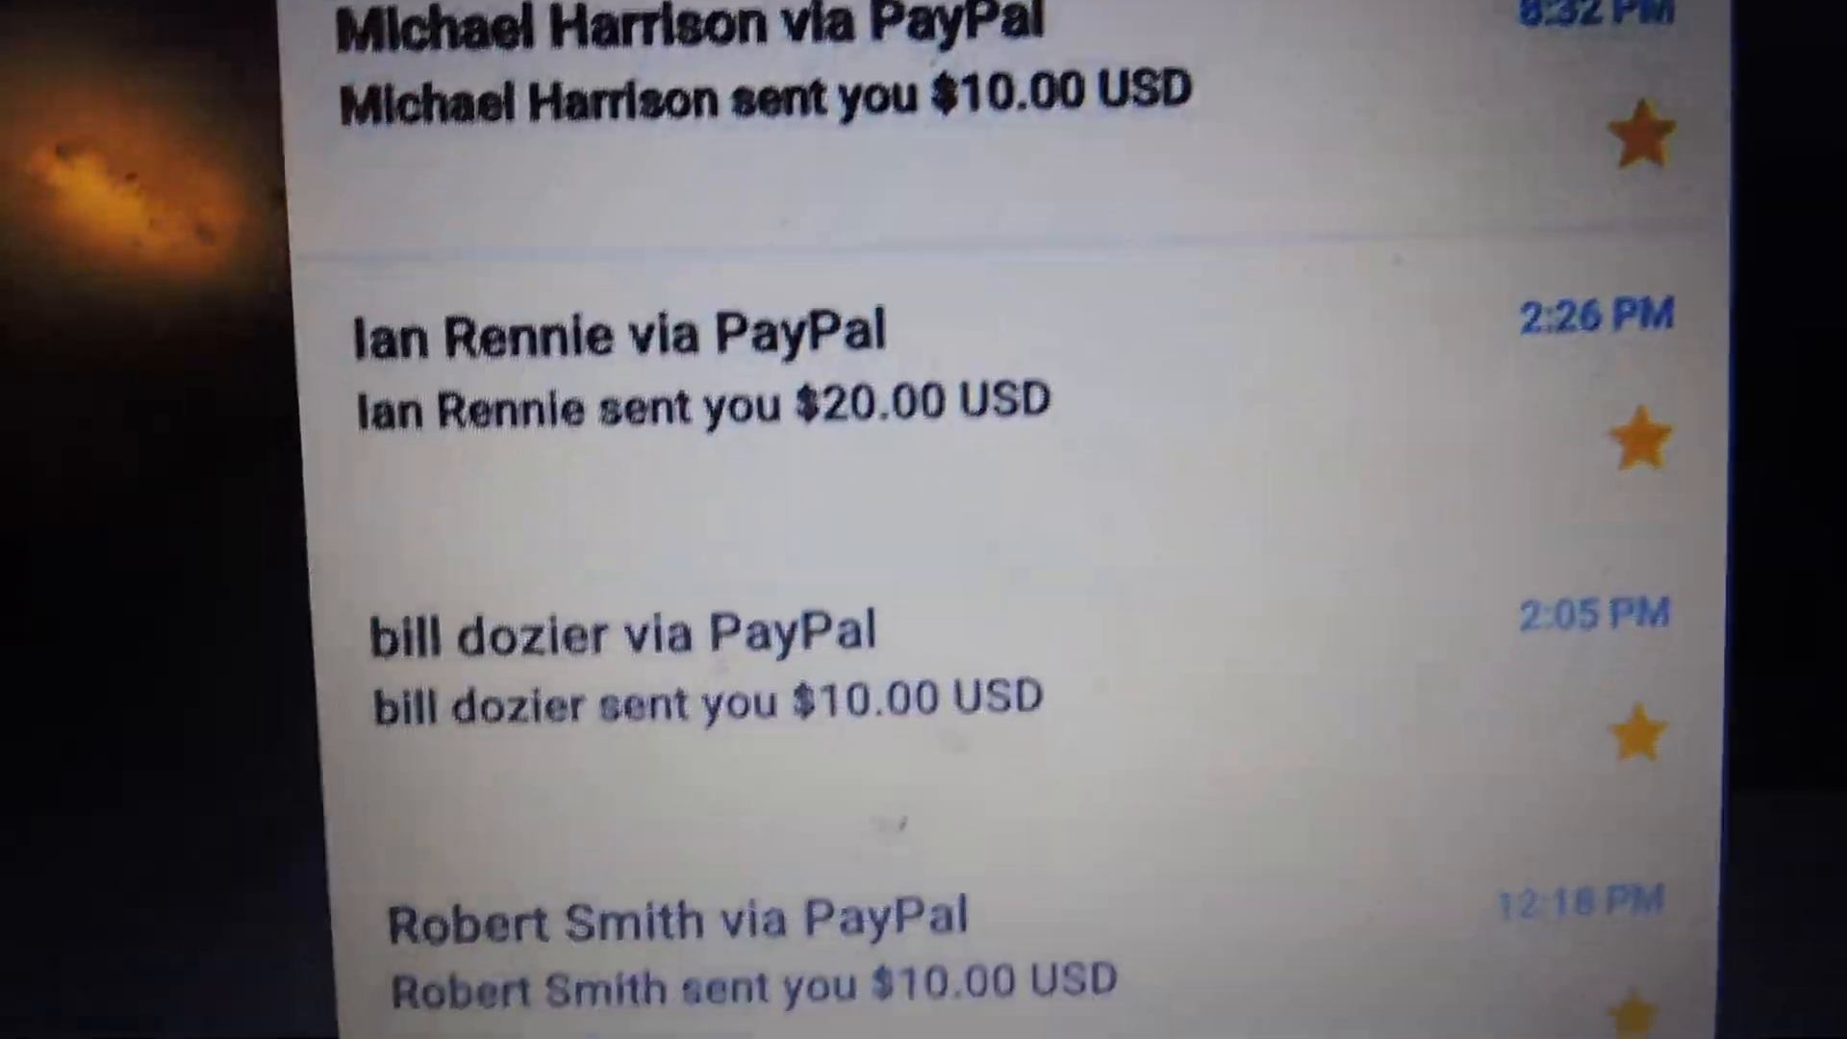
scroll(down, 3)
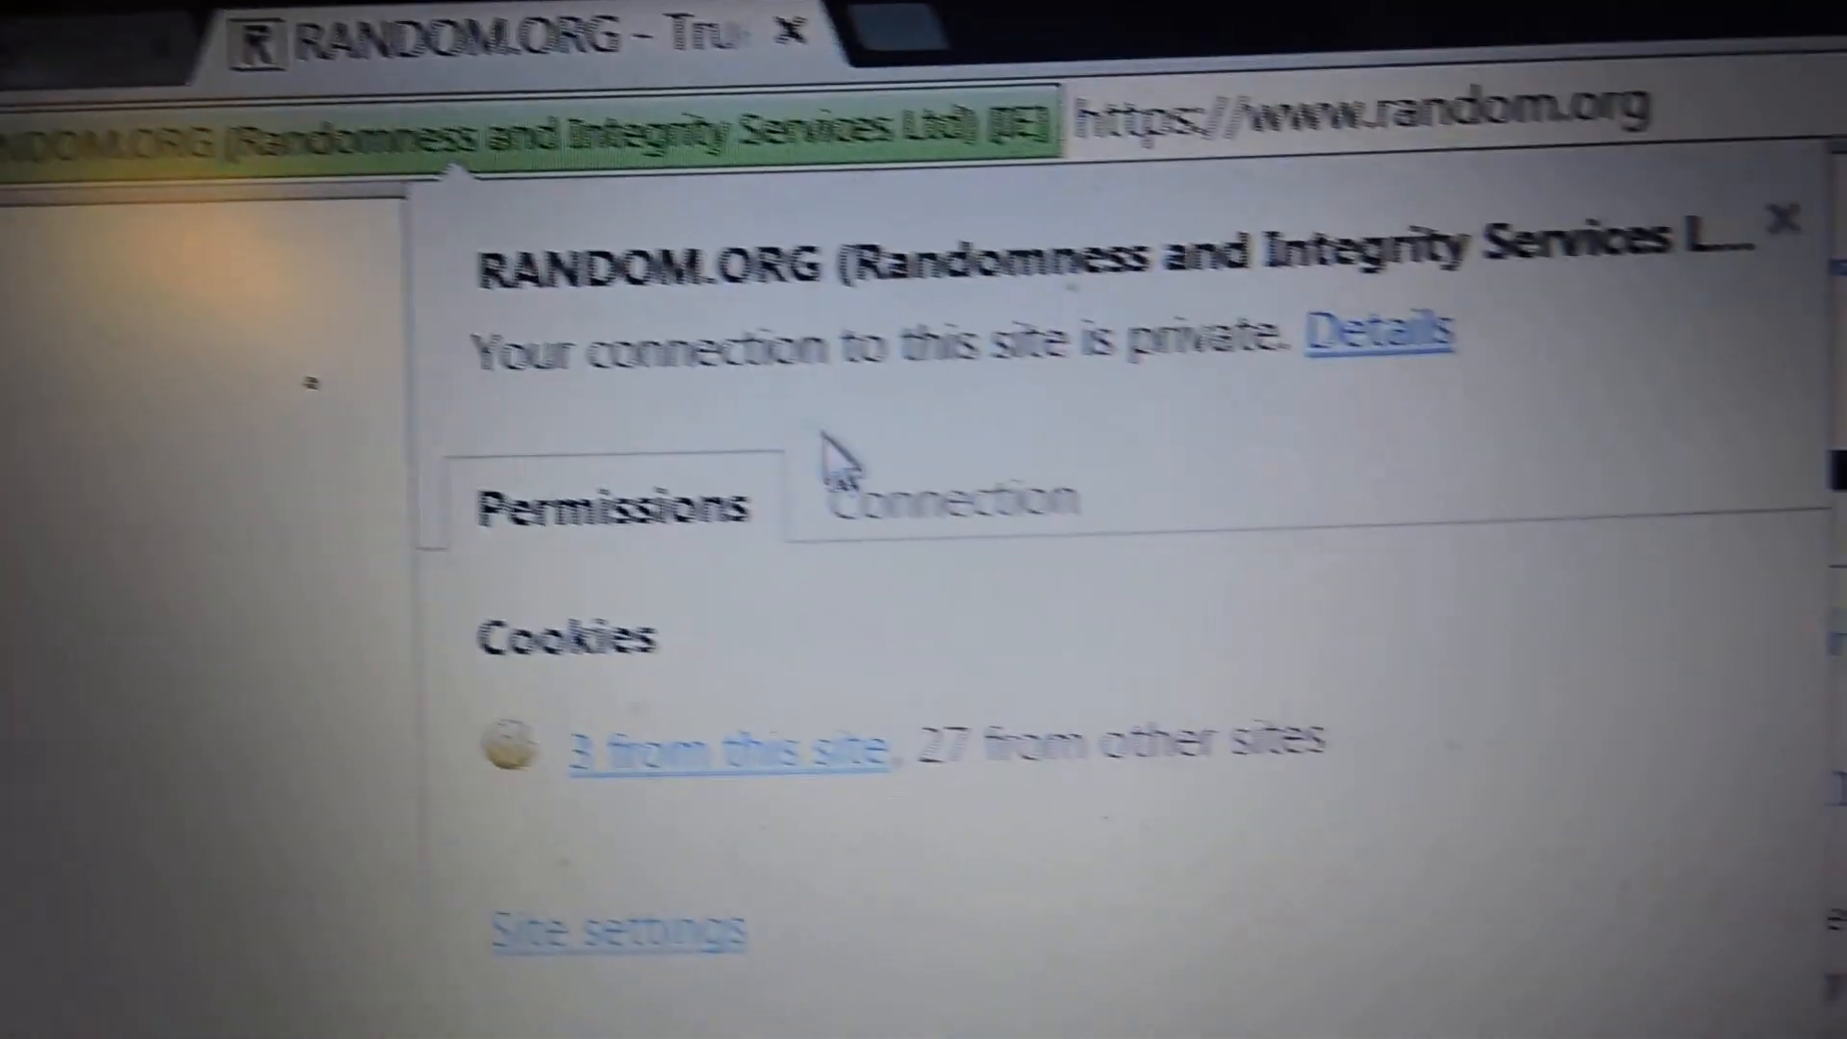
- Dismiss RANDOM.ORG's site connection details after confirming the connection is private
click(931, 494)
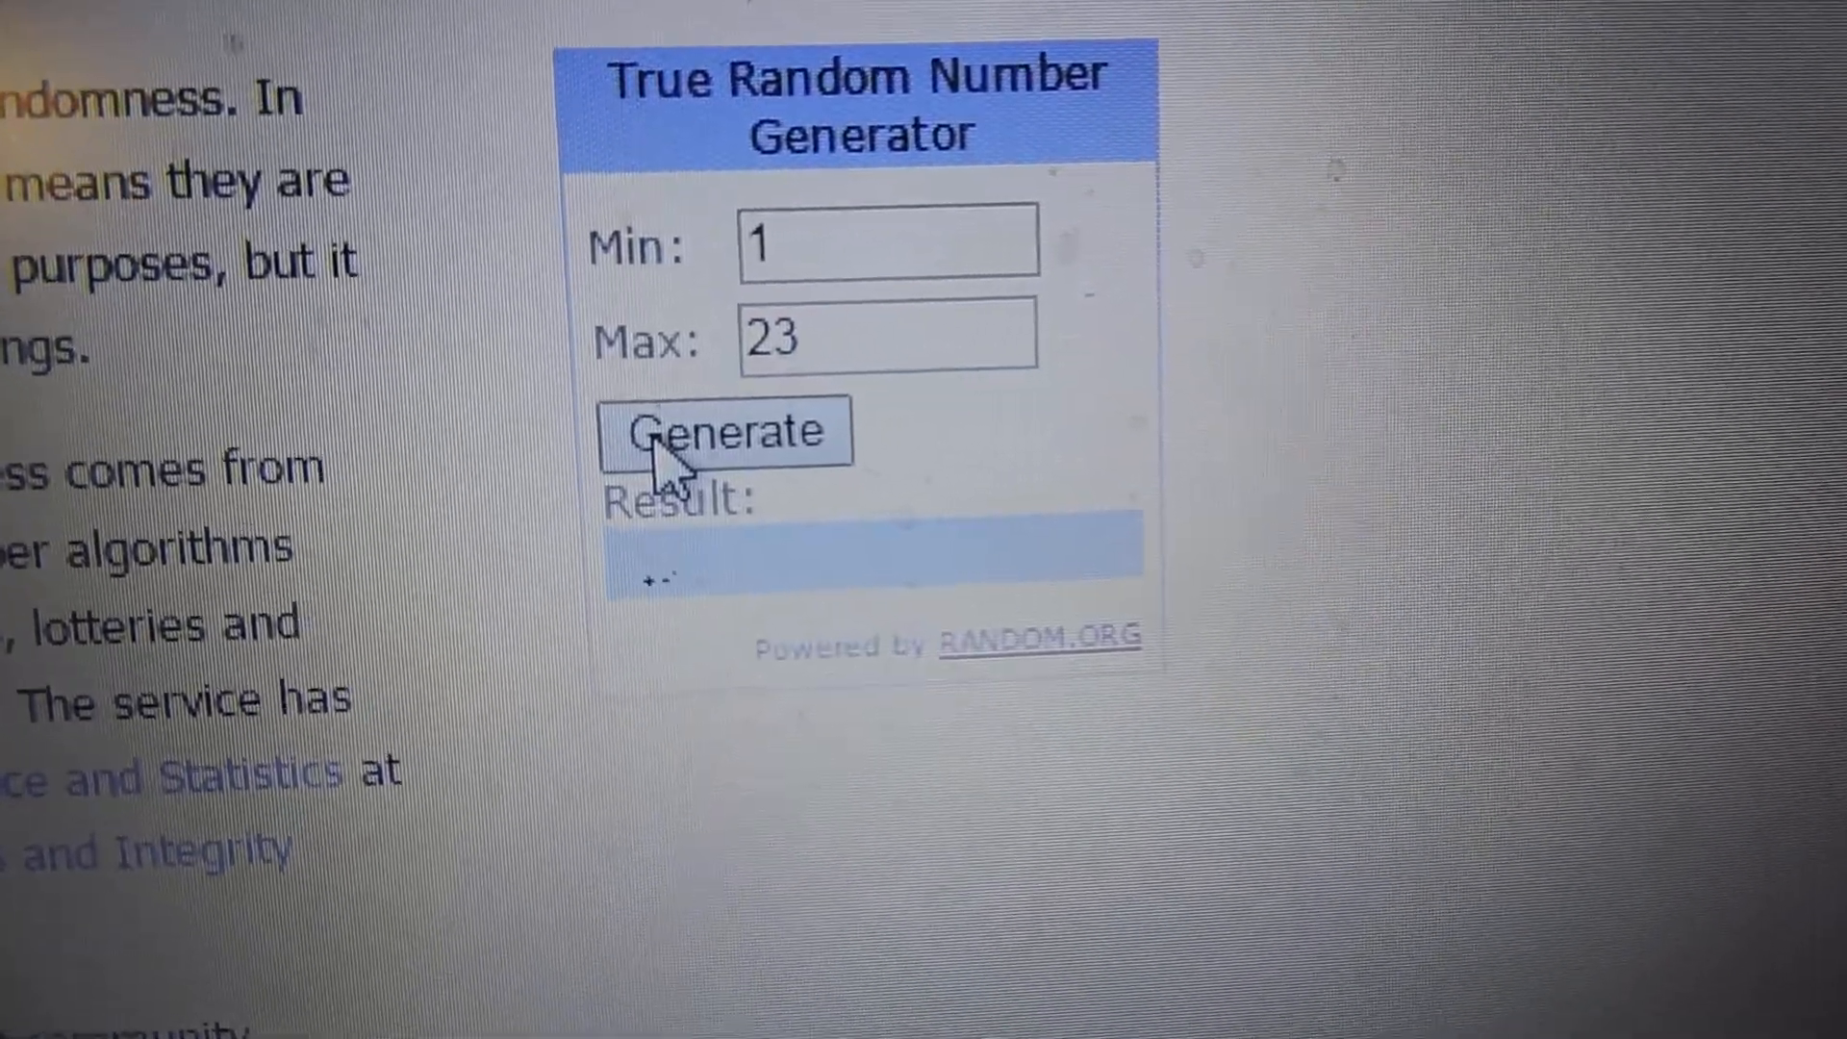
- Draw the 8 winning numbers between 1 and 23 on RANDOM.ORG, noting each result
click(724, 429)
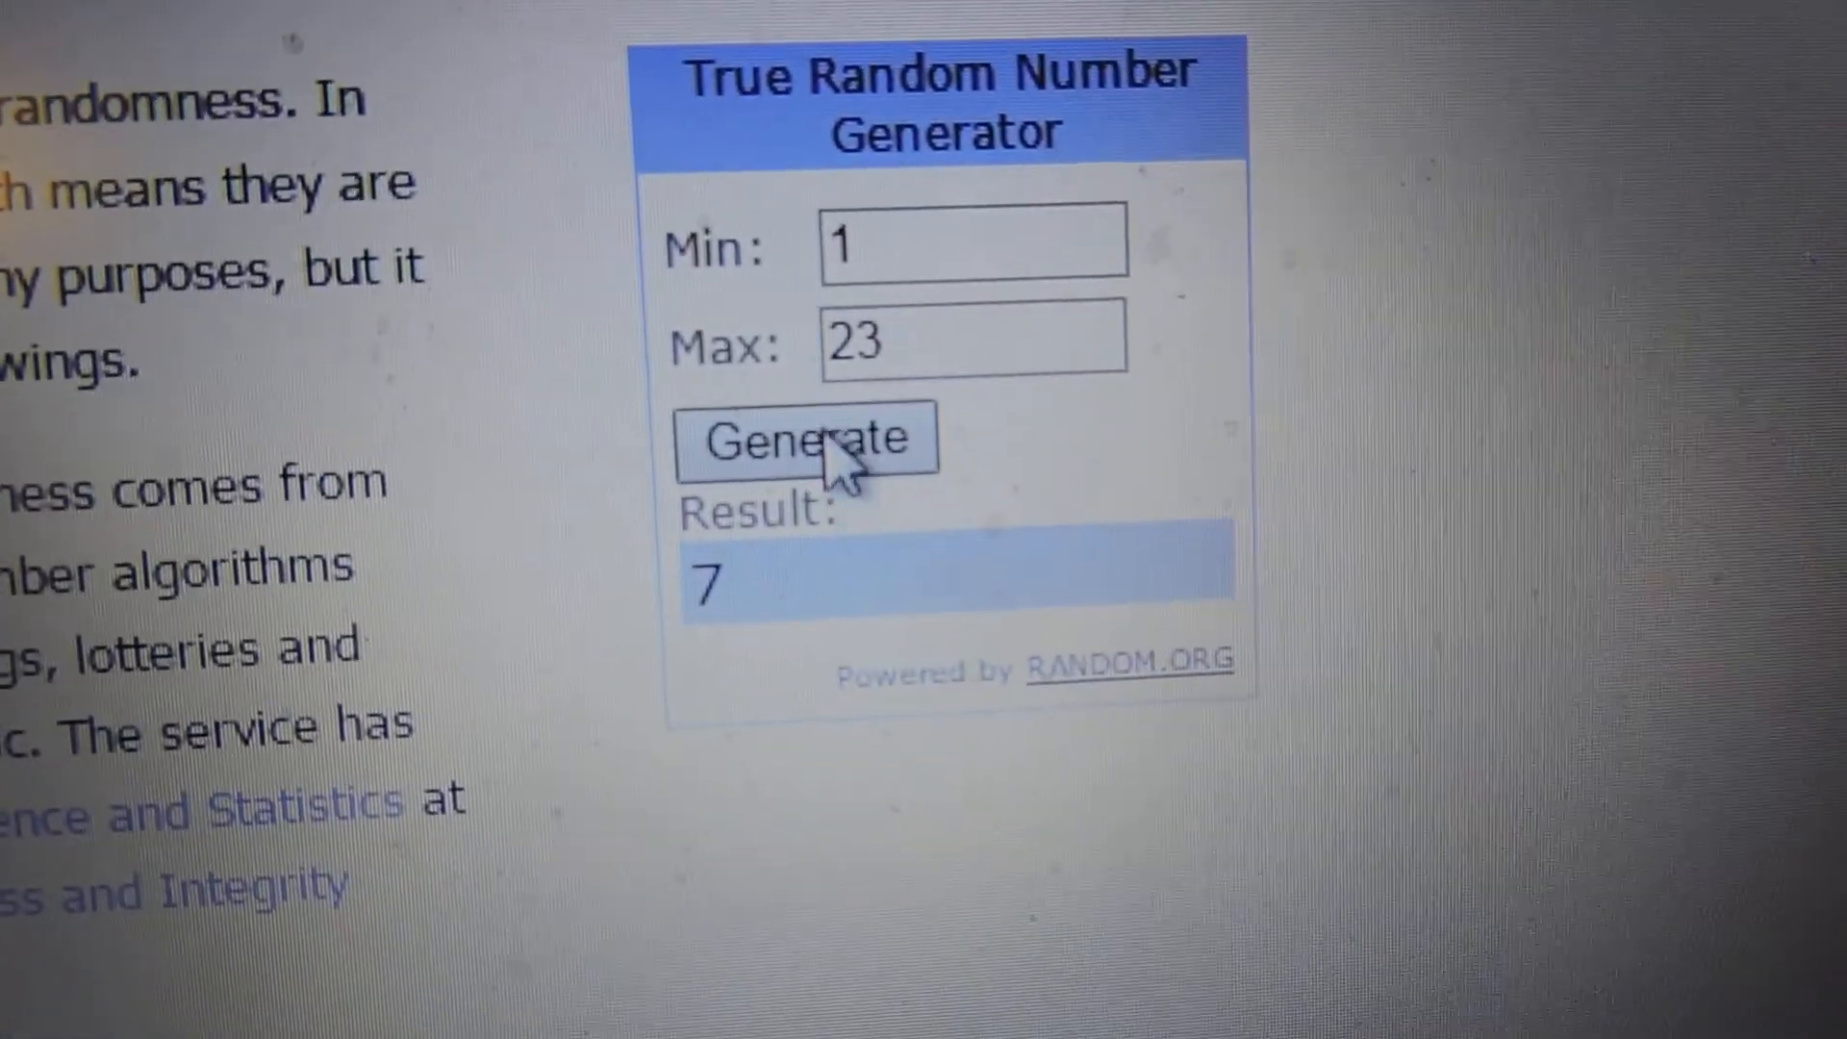
click(806, 439)
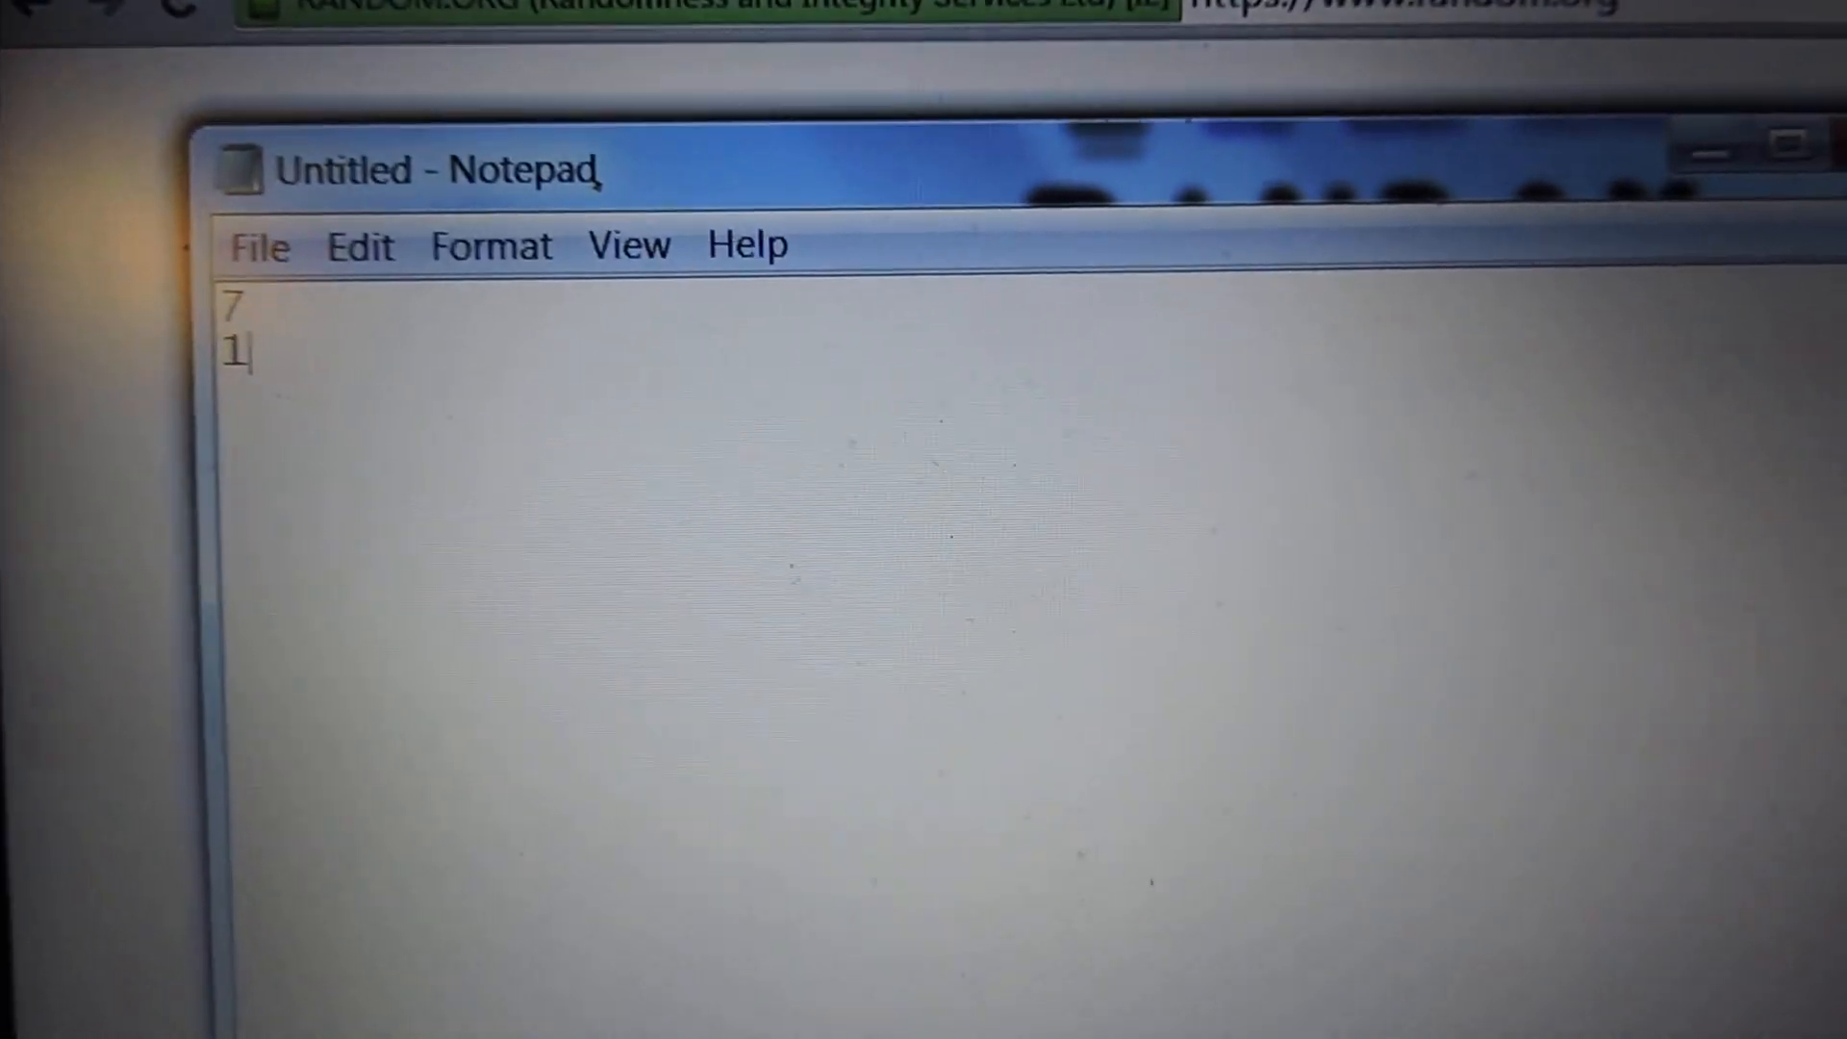
click(775, 413)
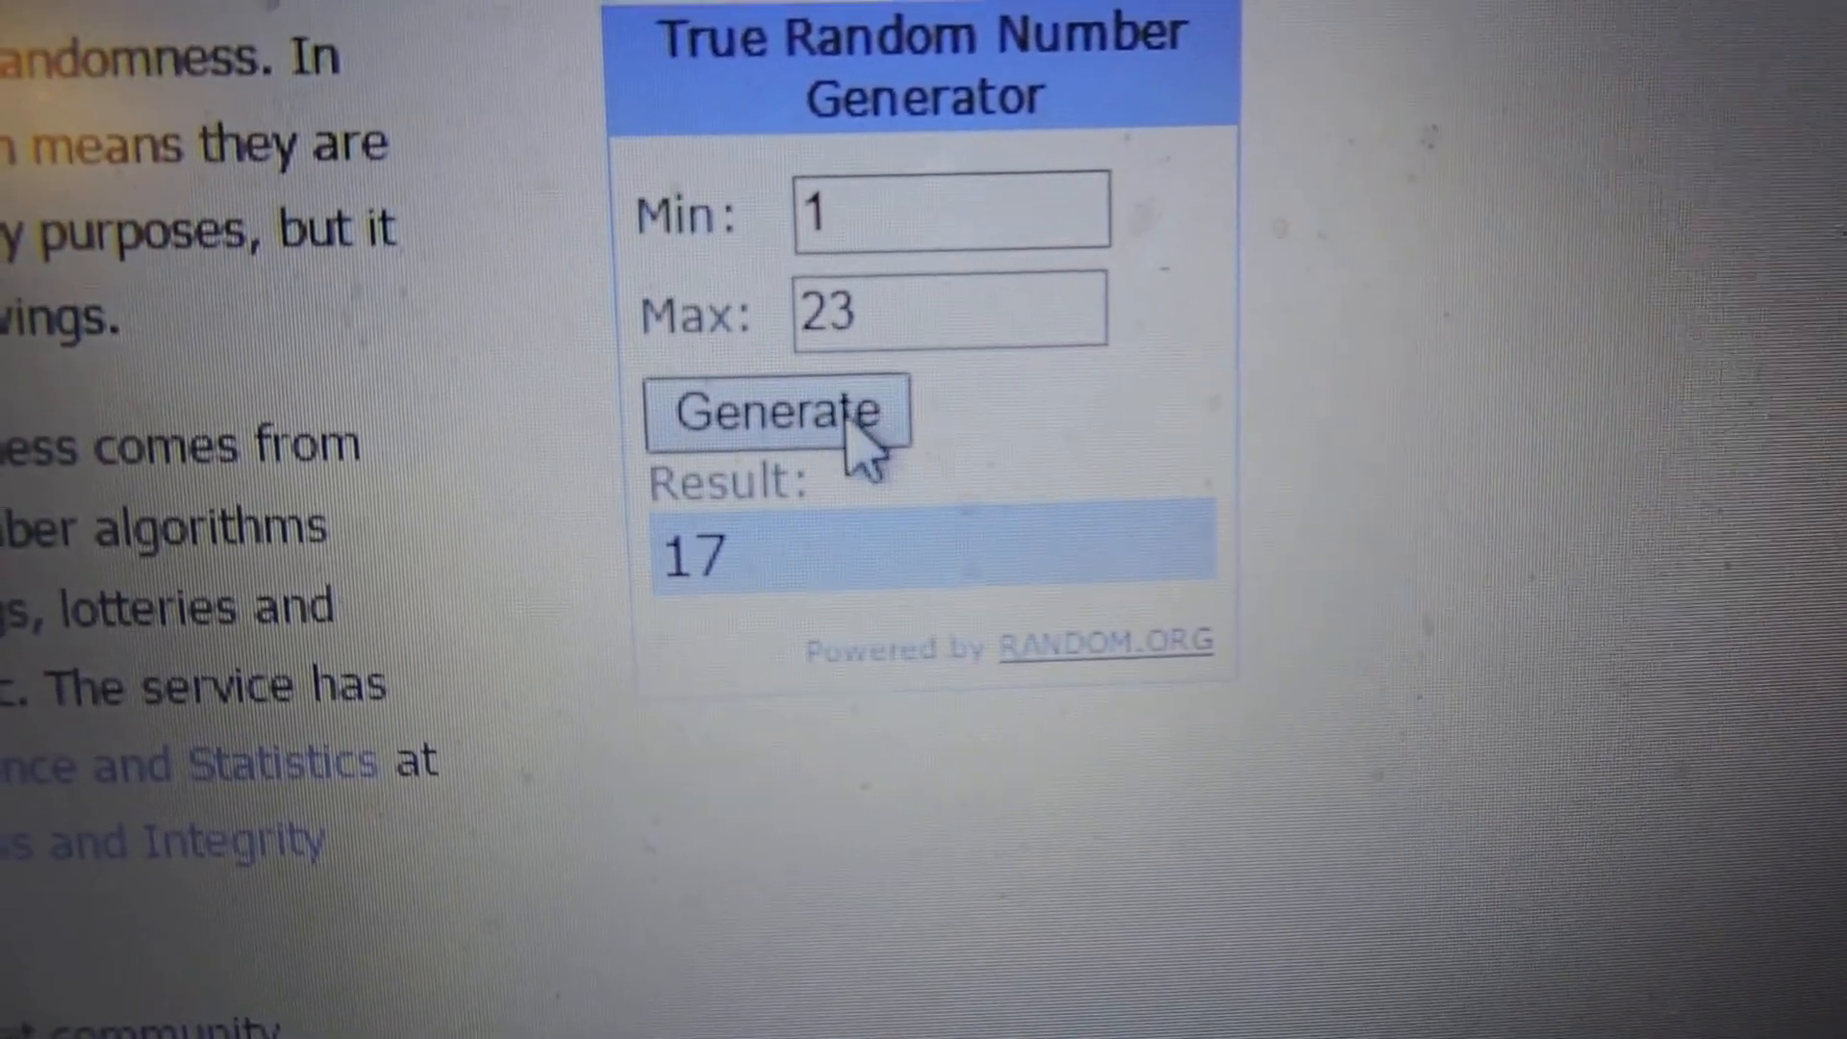
click(773, 413)
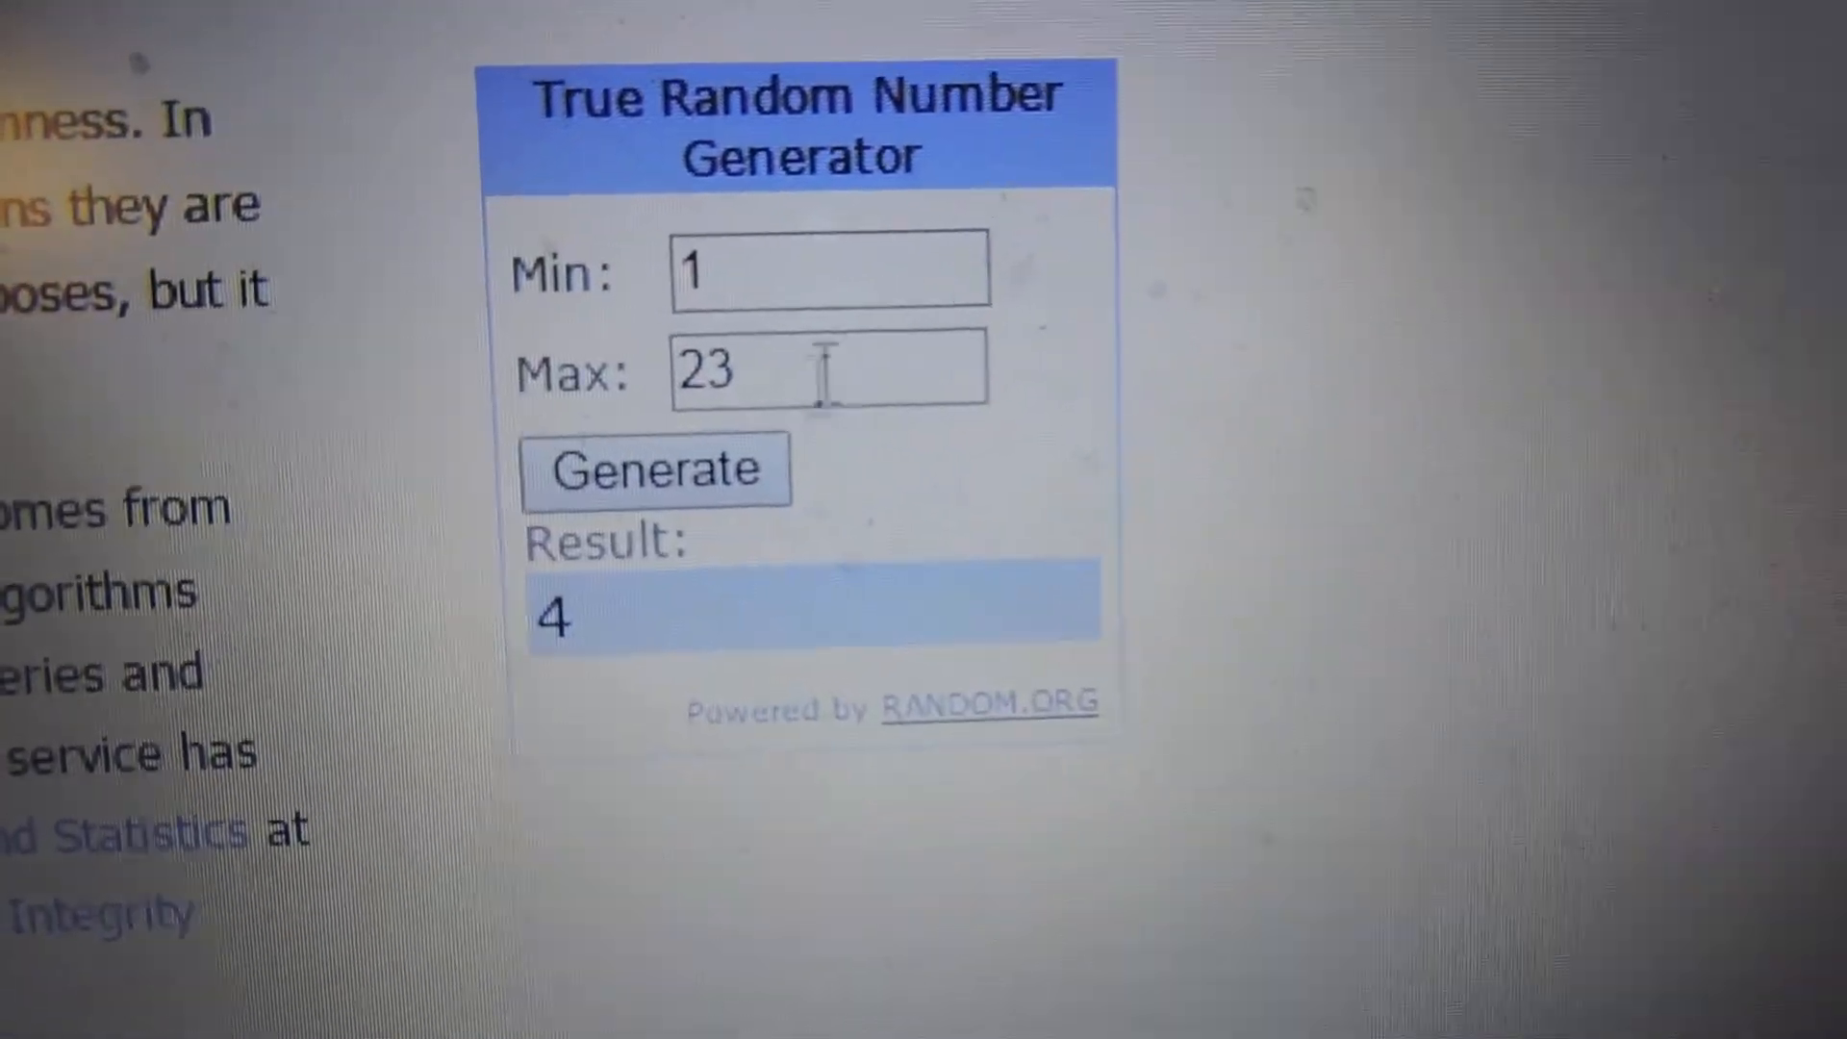
click(655, 469)
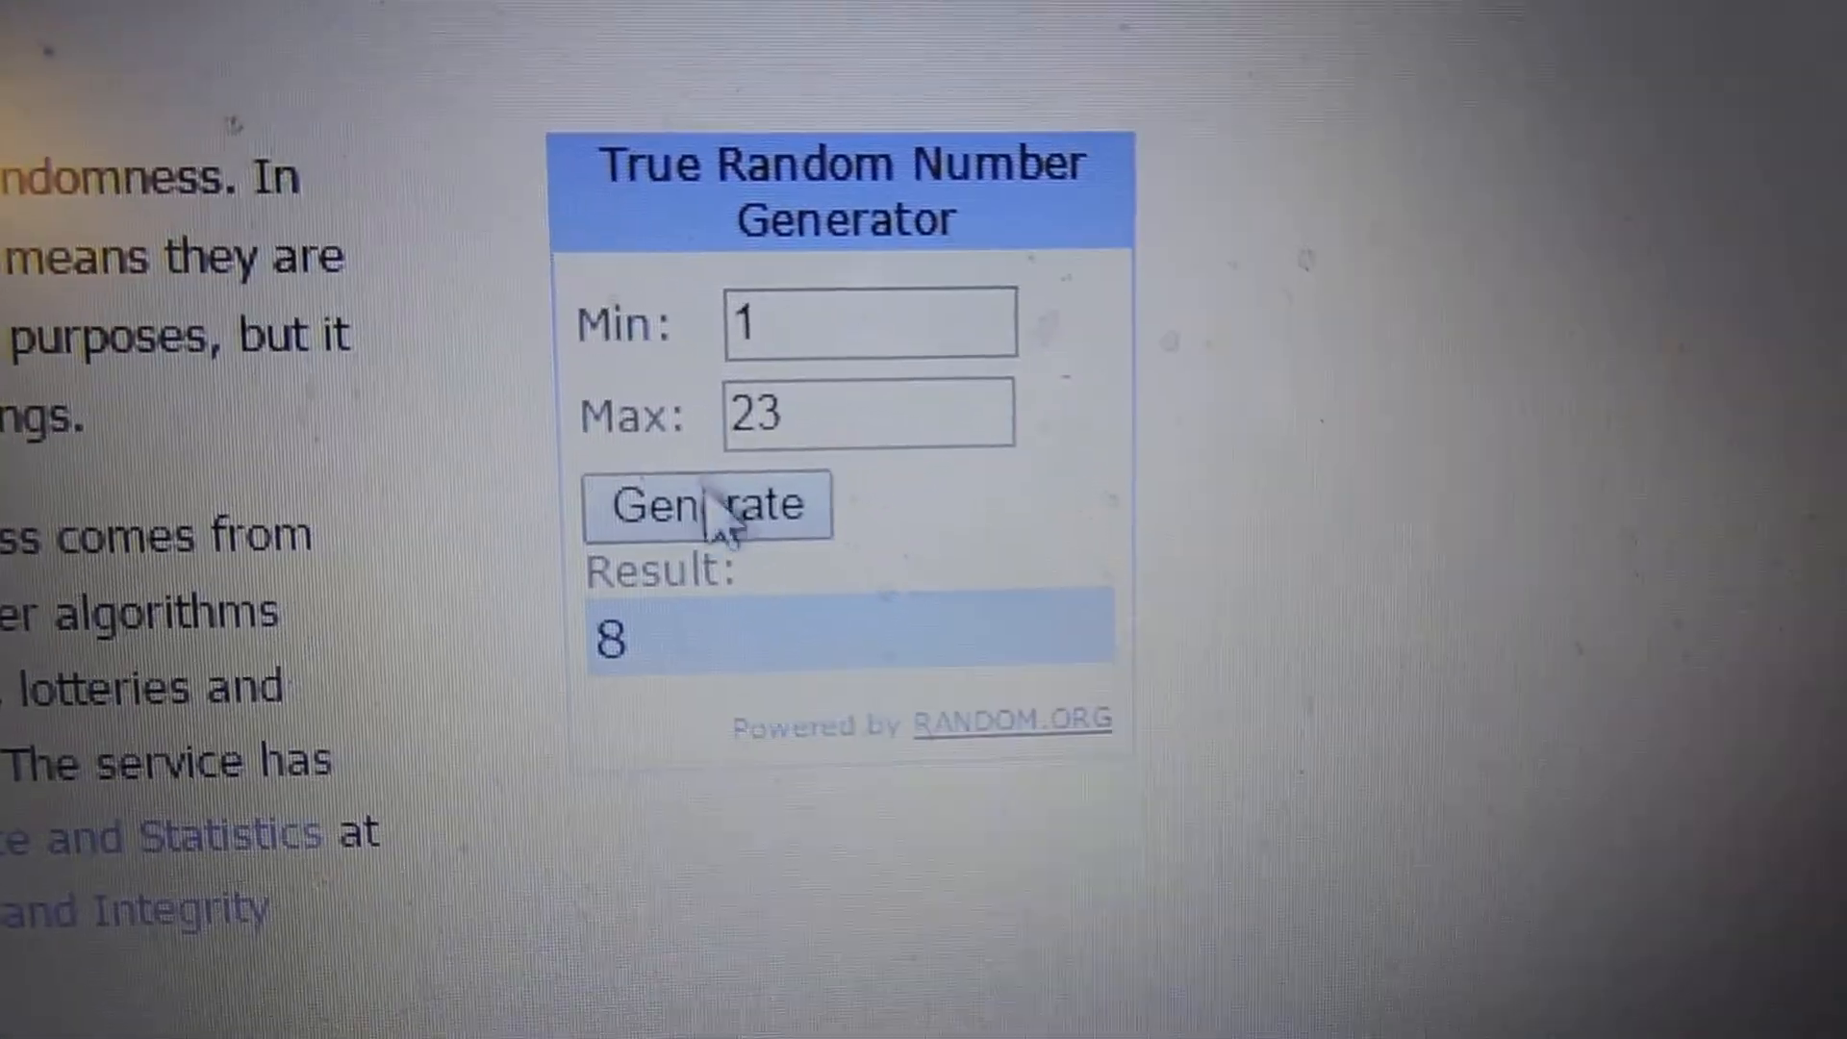
click(707, 505)
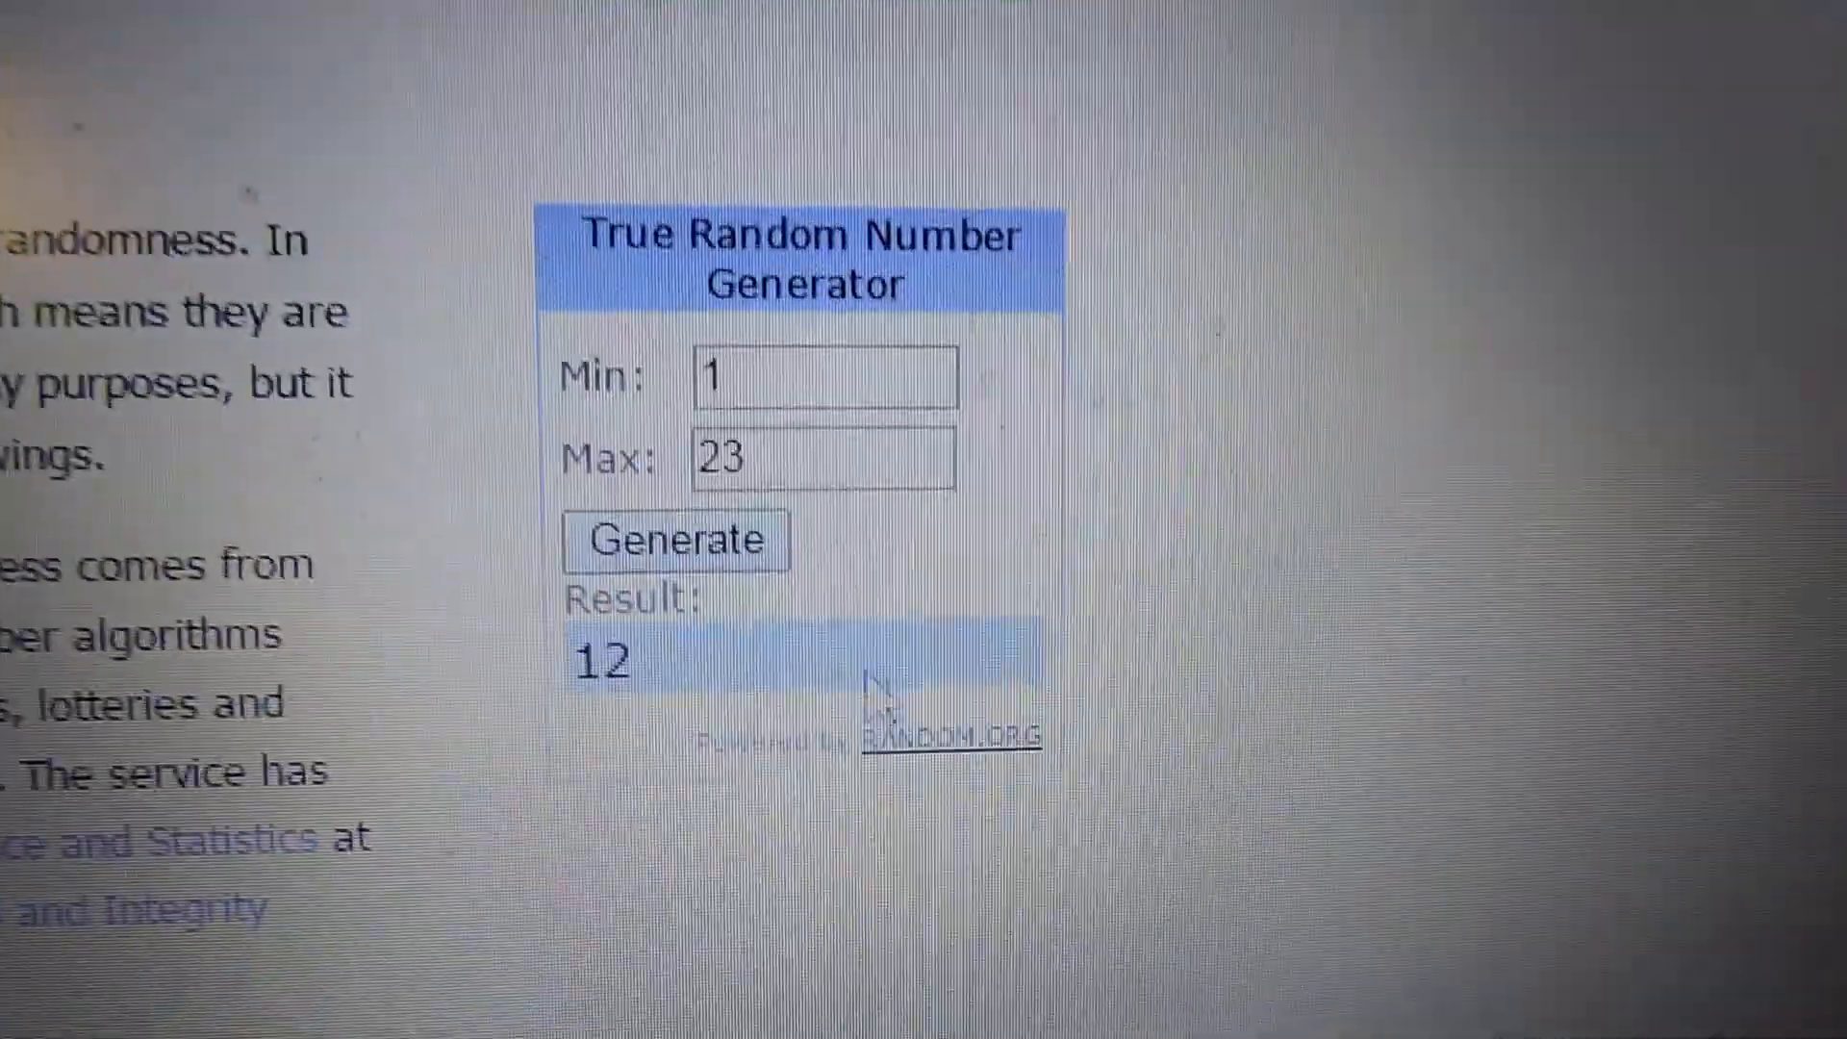
click(674, 422)
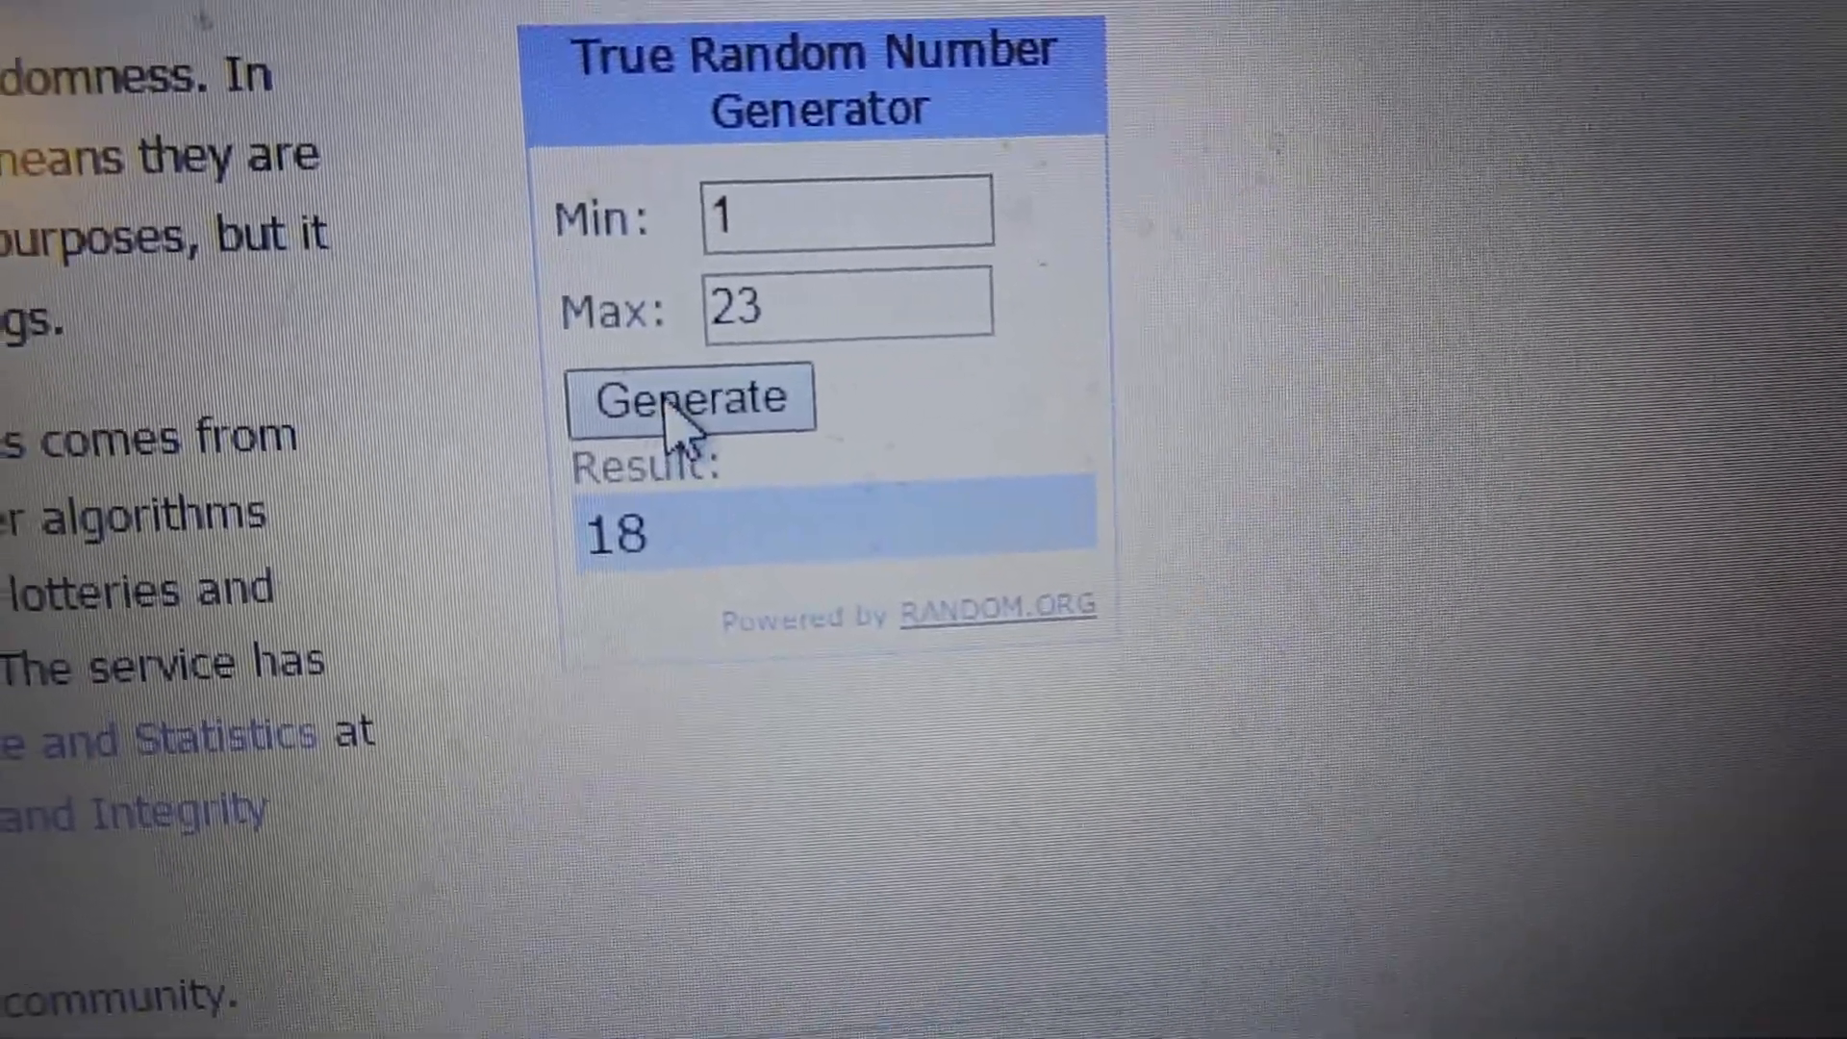
click(691, 398)
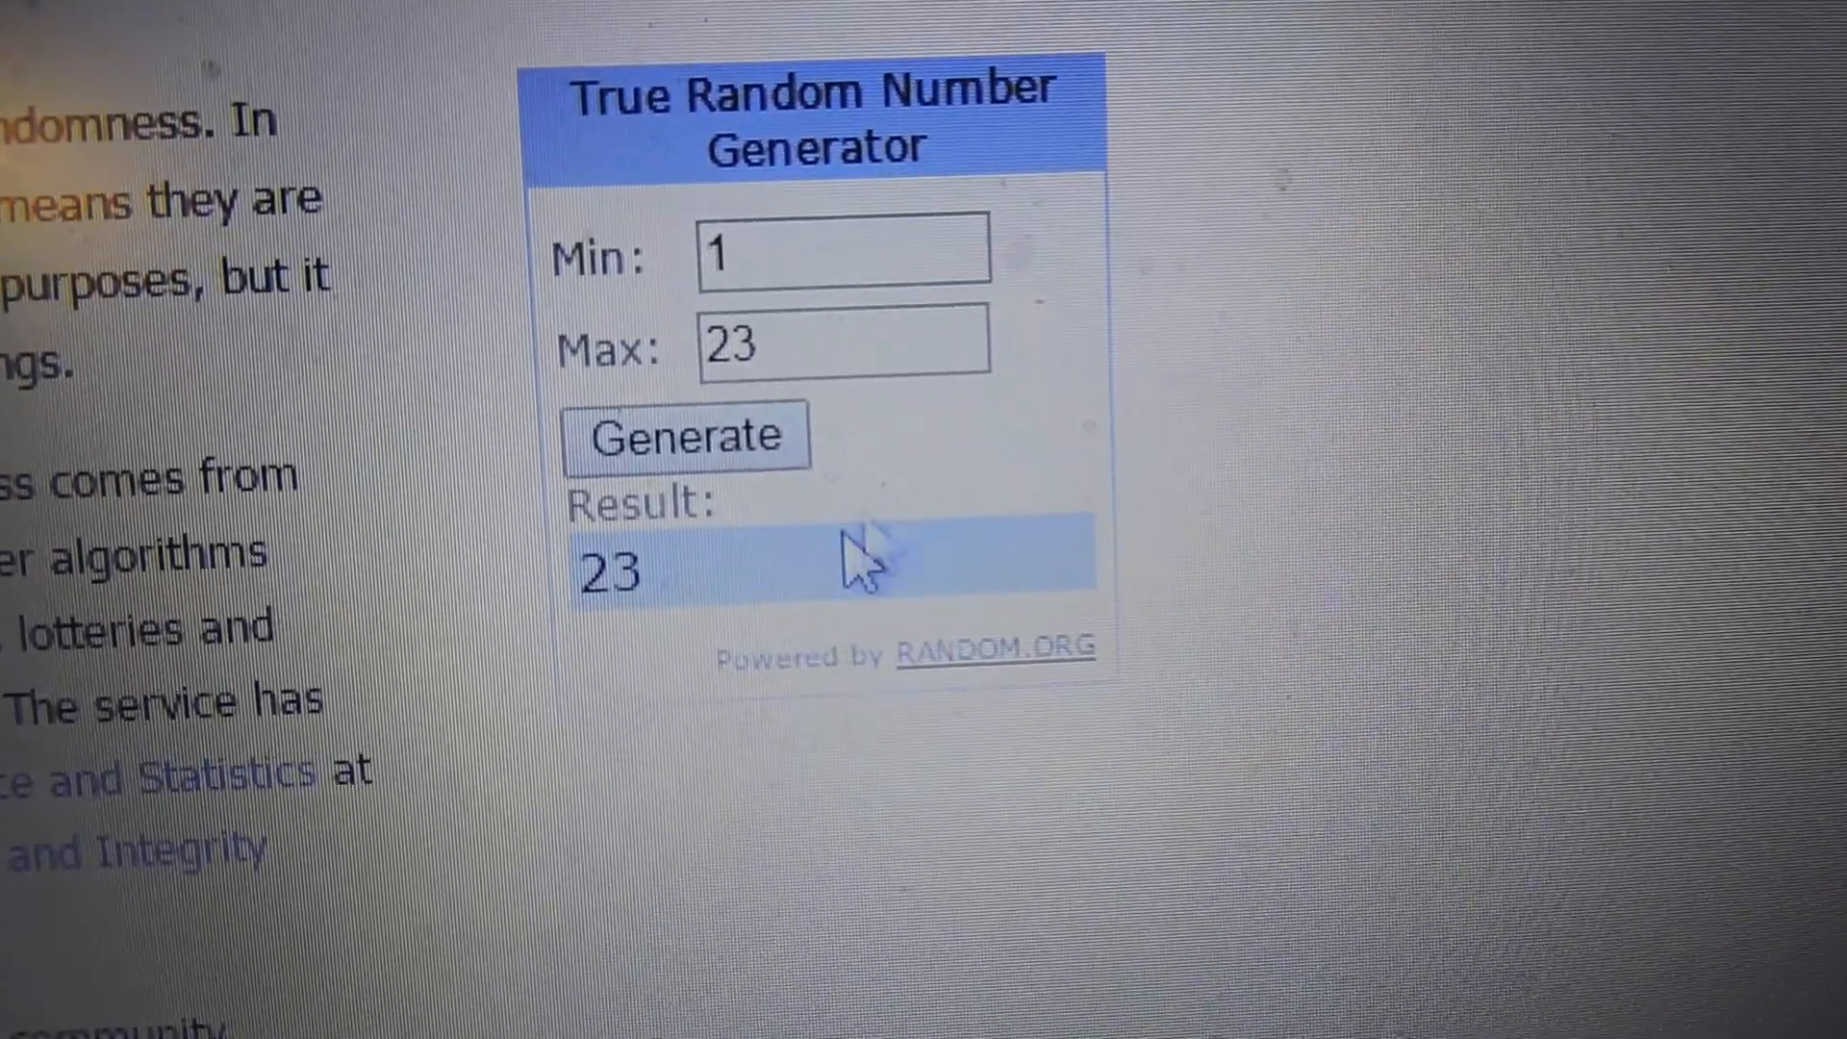
click(665, 434)
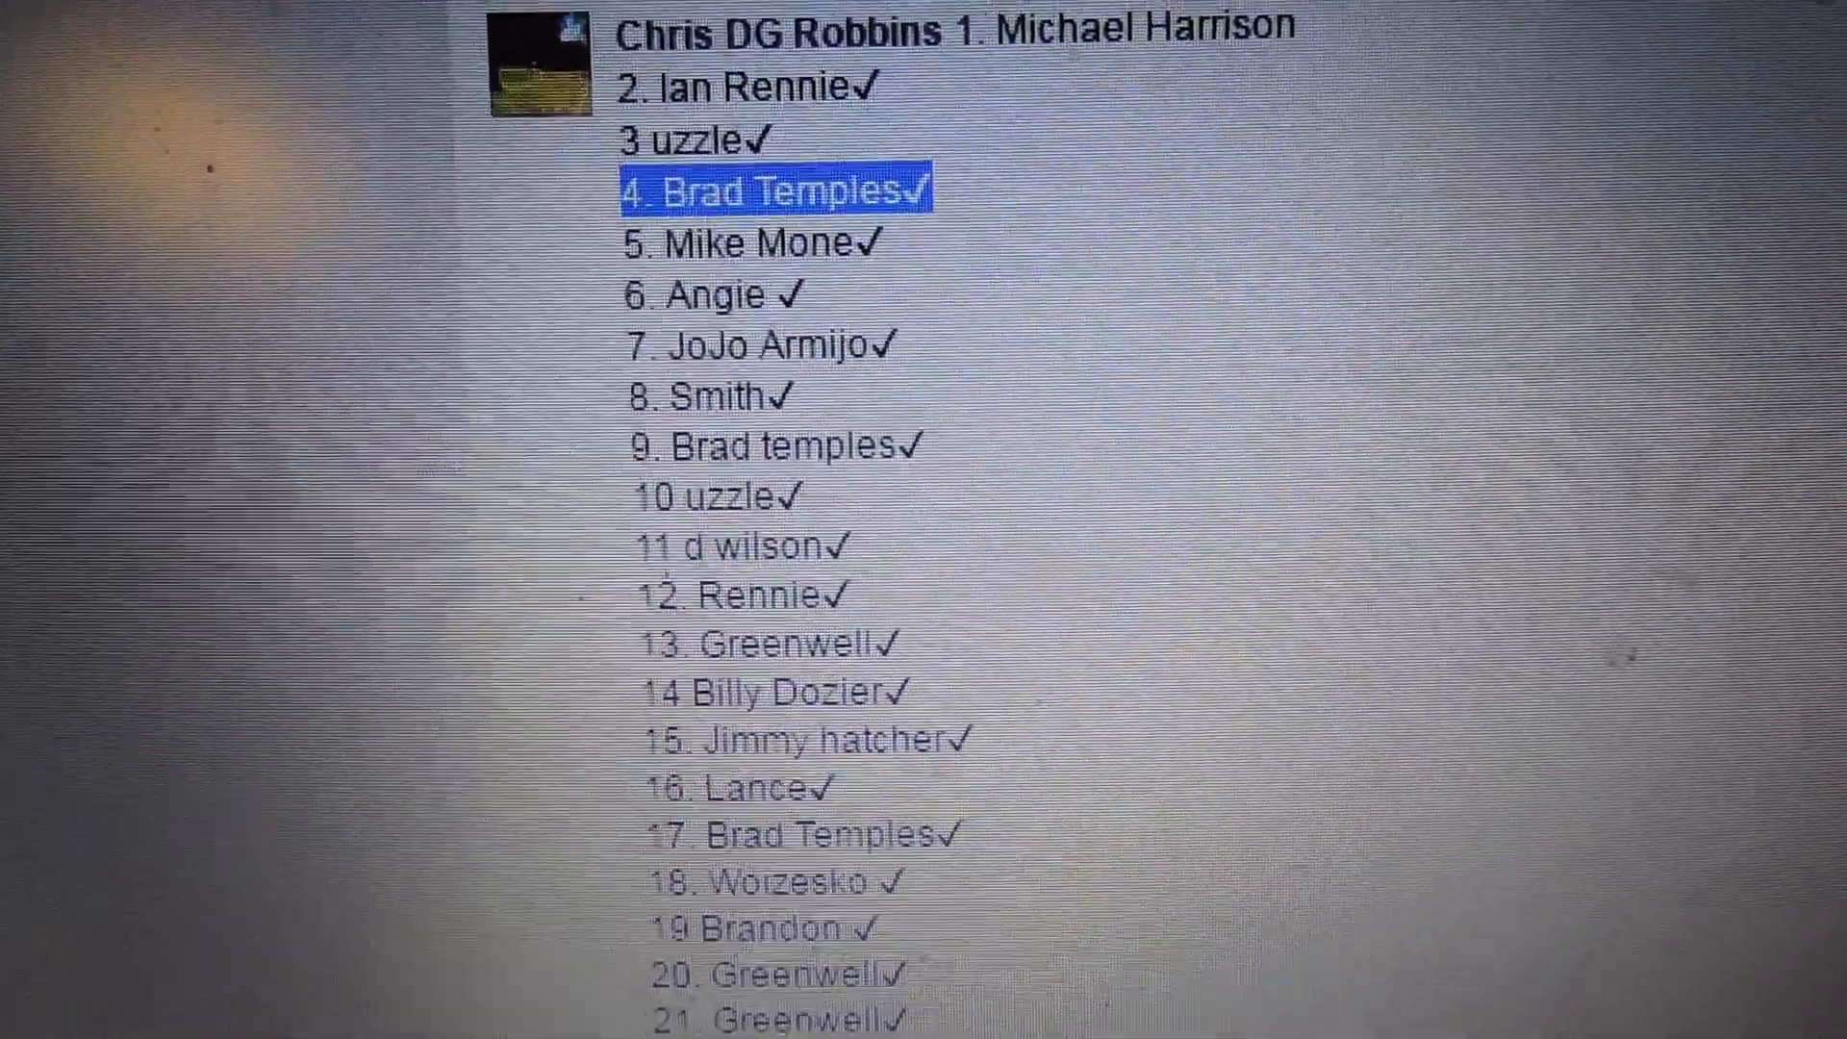
- Check the raffle's spot list against the drawn numbers and post the 'winners picked' comment
scroll(down, 3)
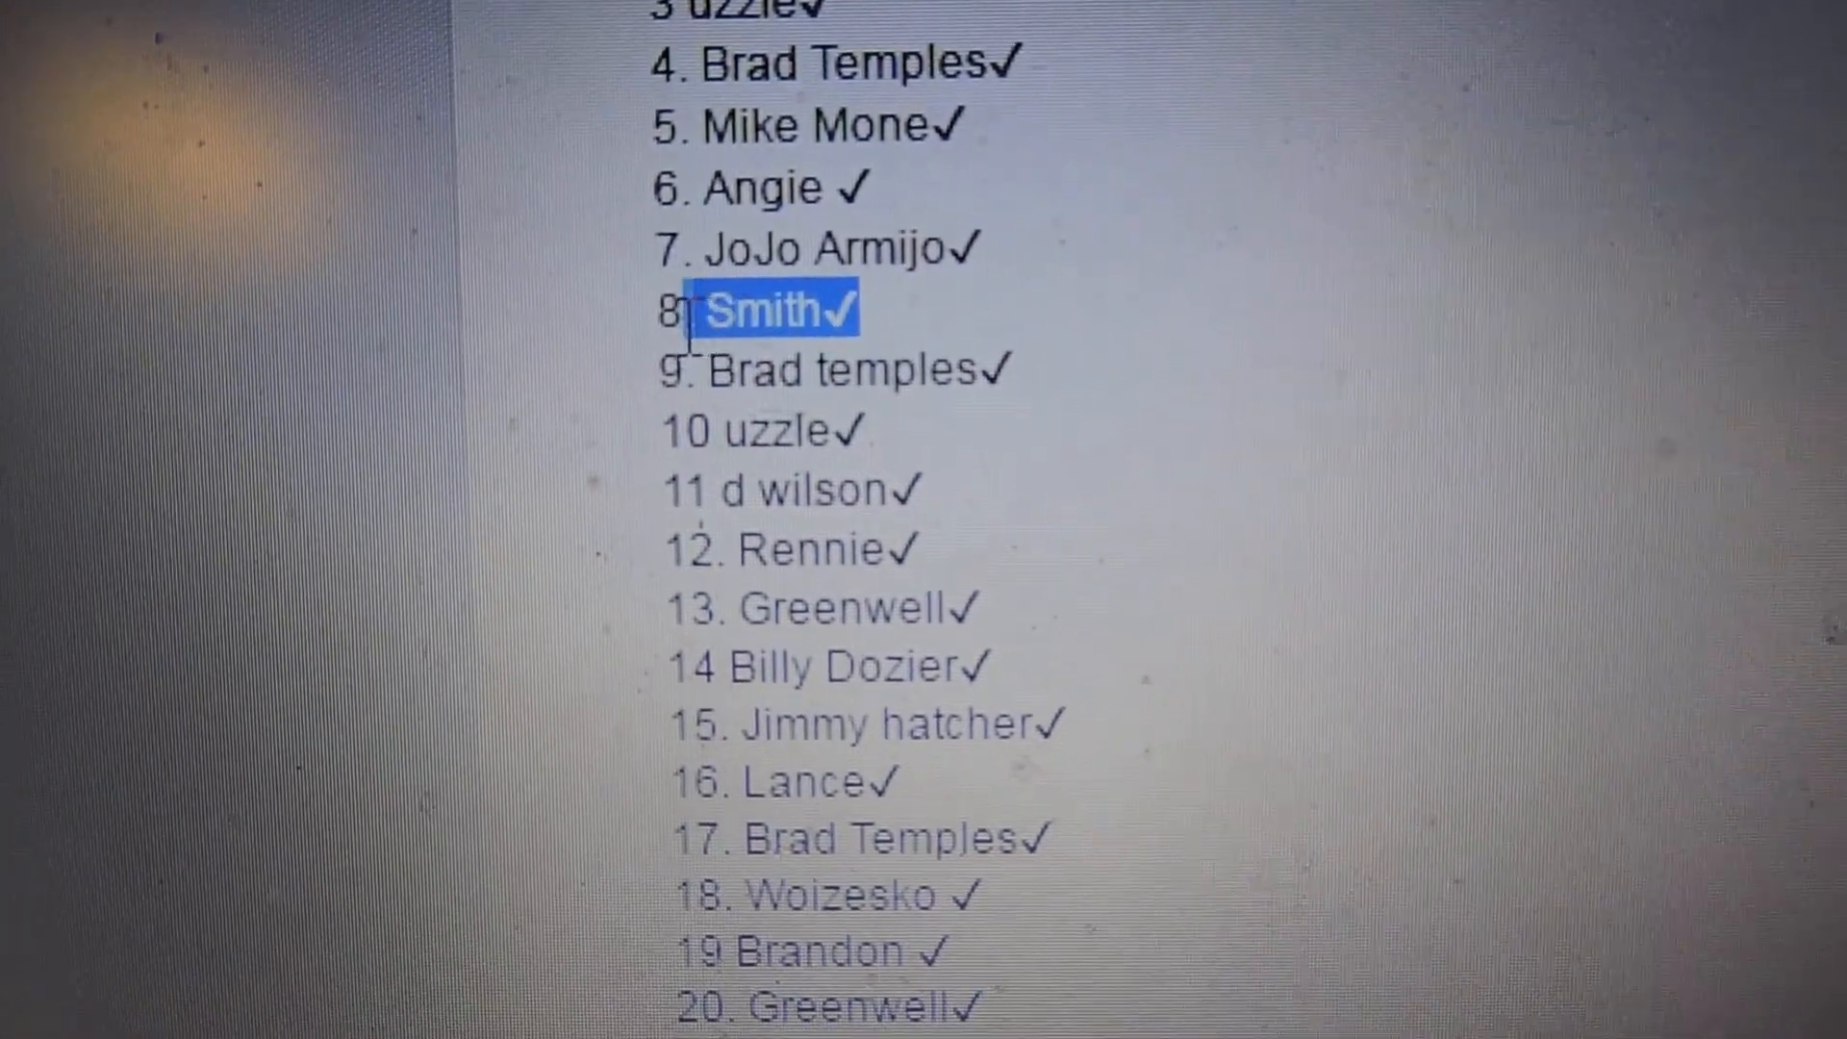
scroll(up, 3)
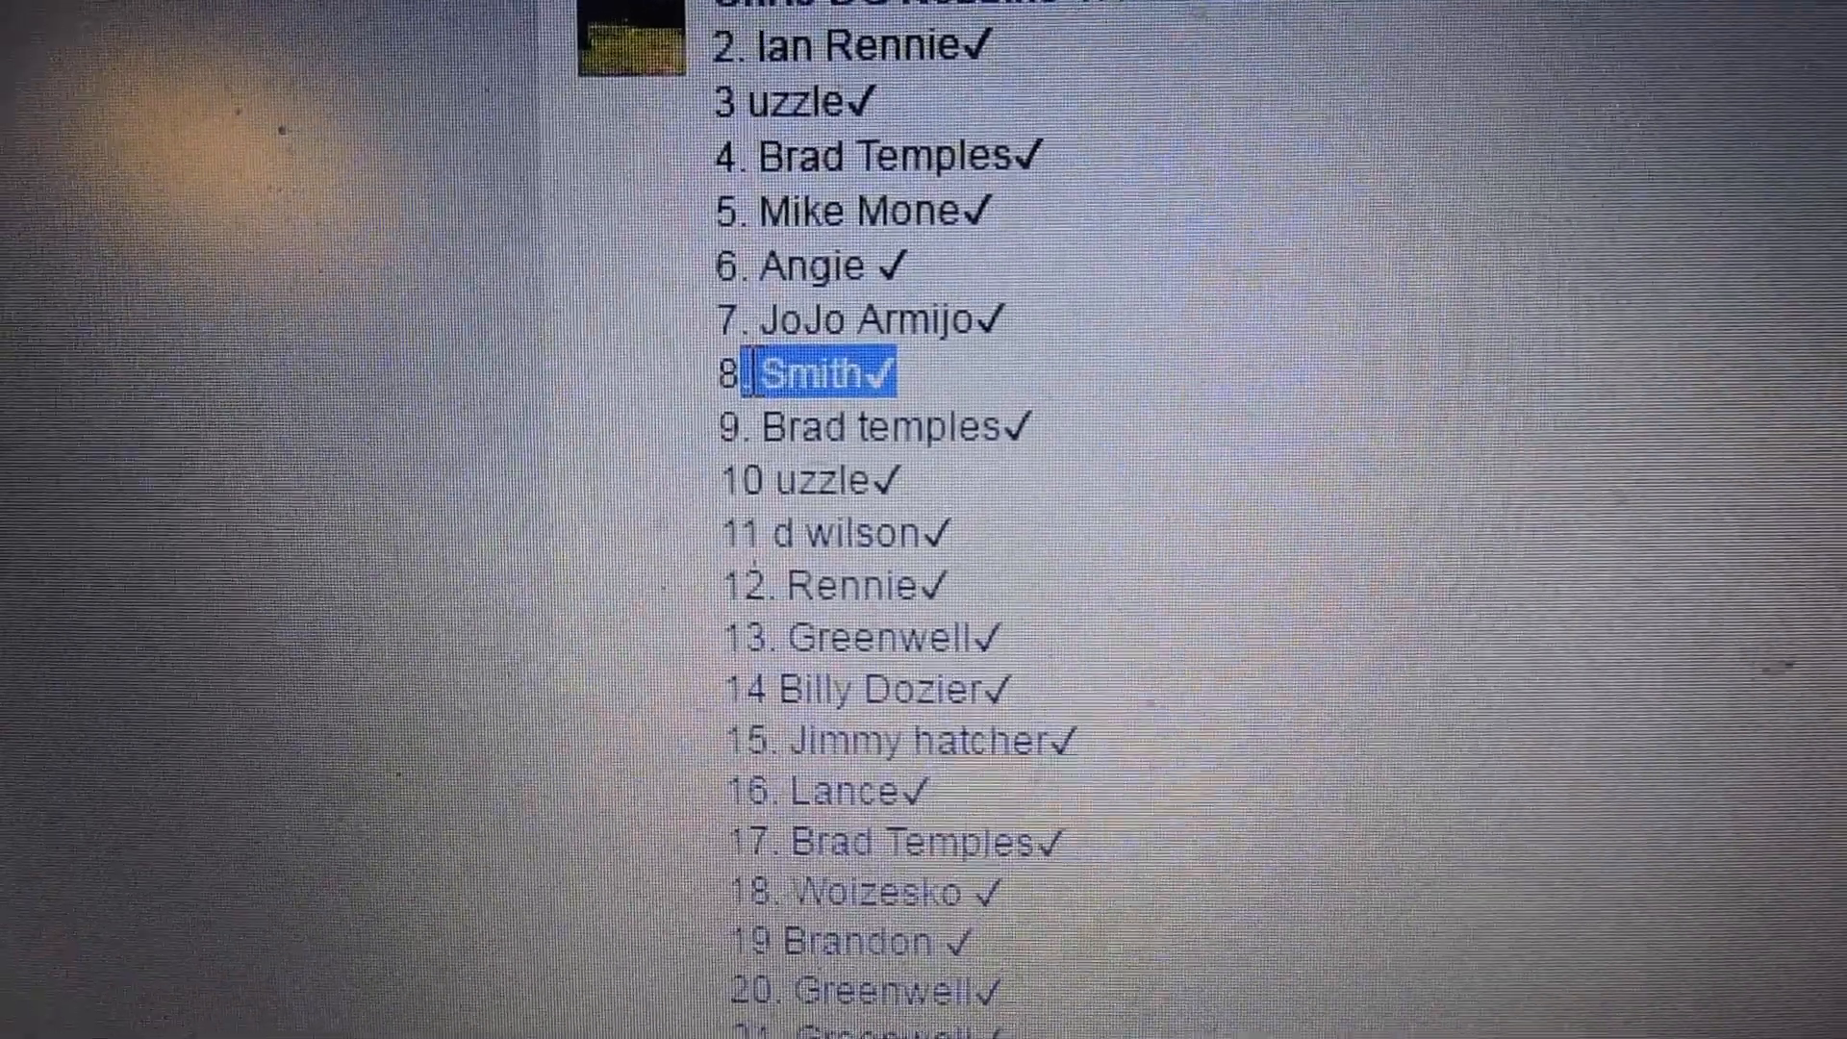
scroll(down, 3)
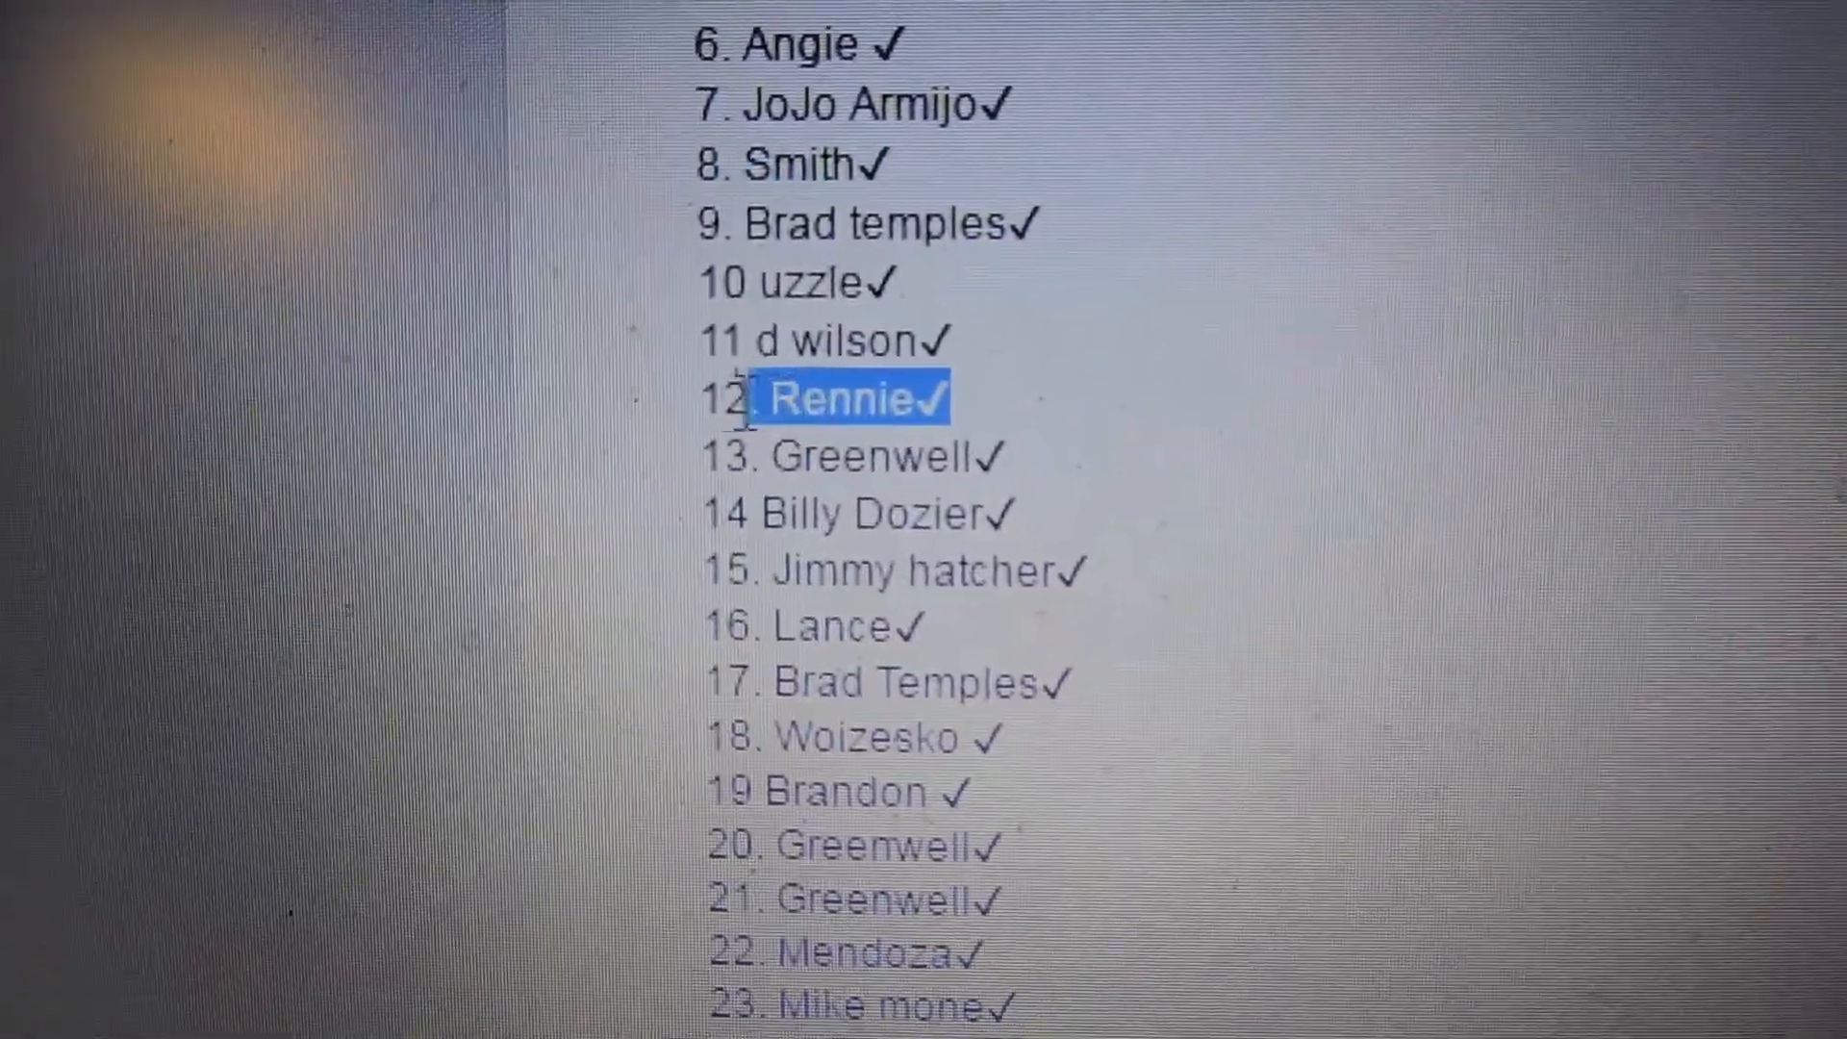
scroll(down, 3)
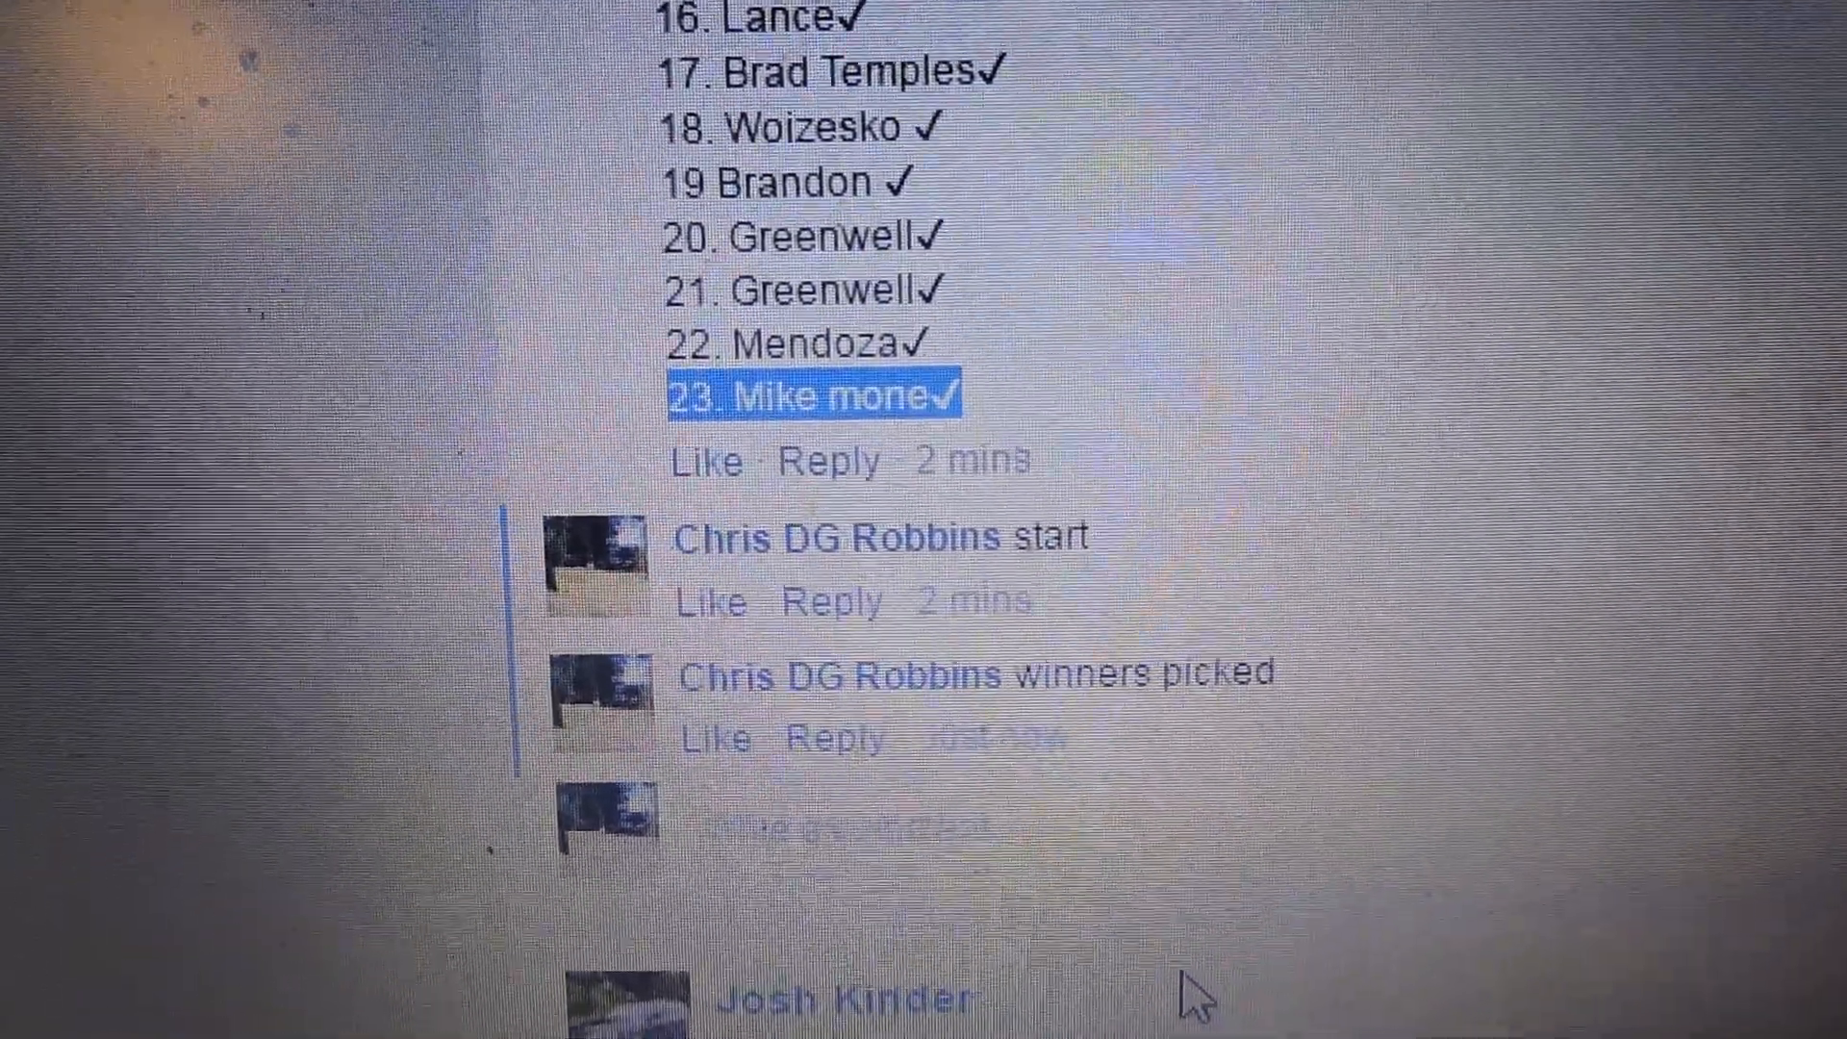
scroll(up, 3)
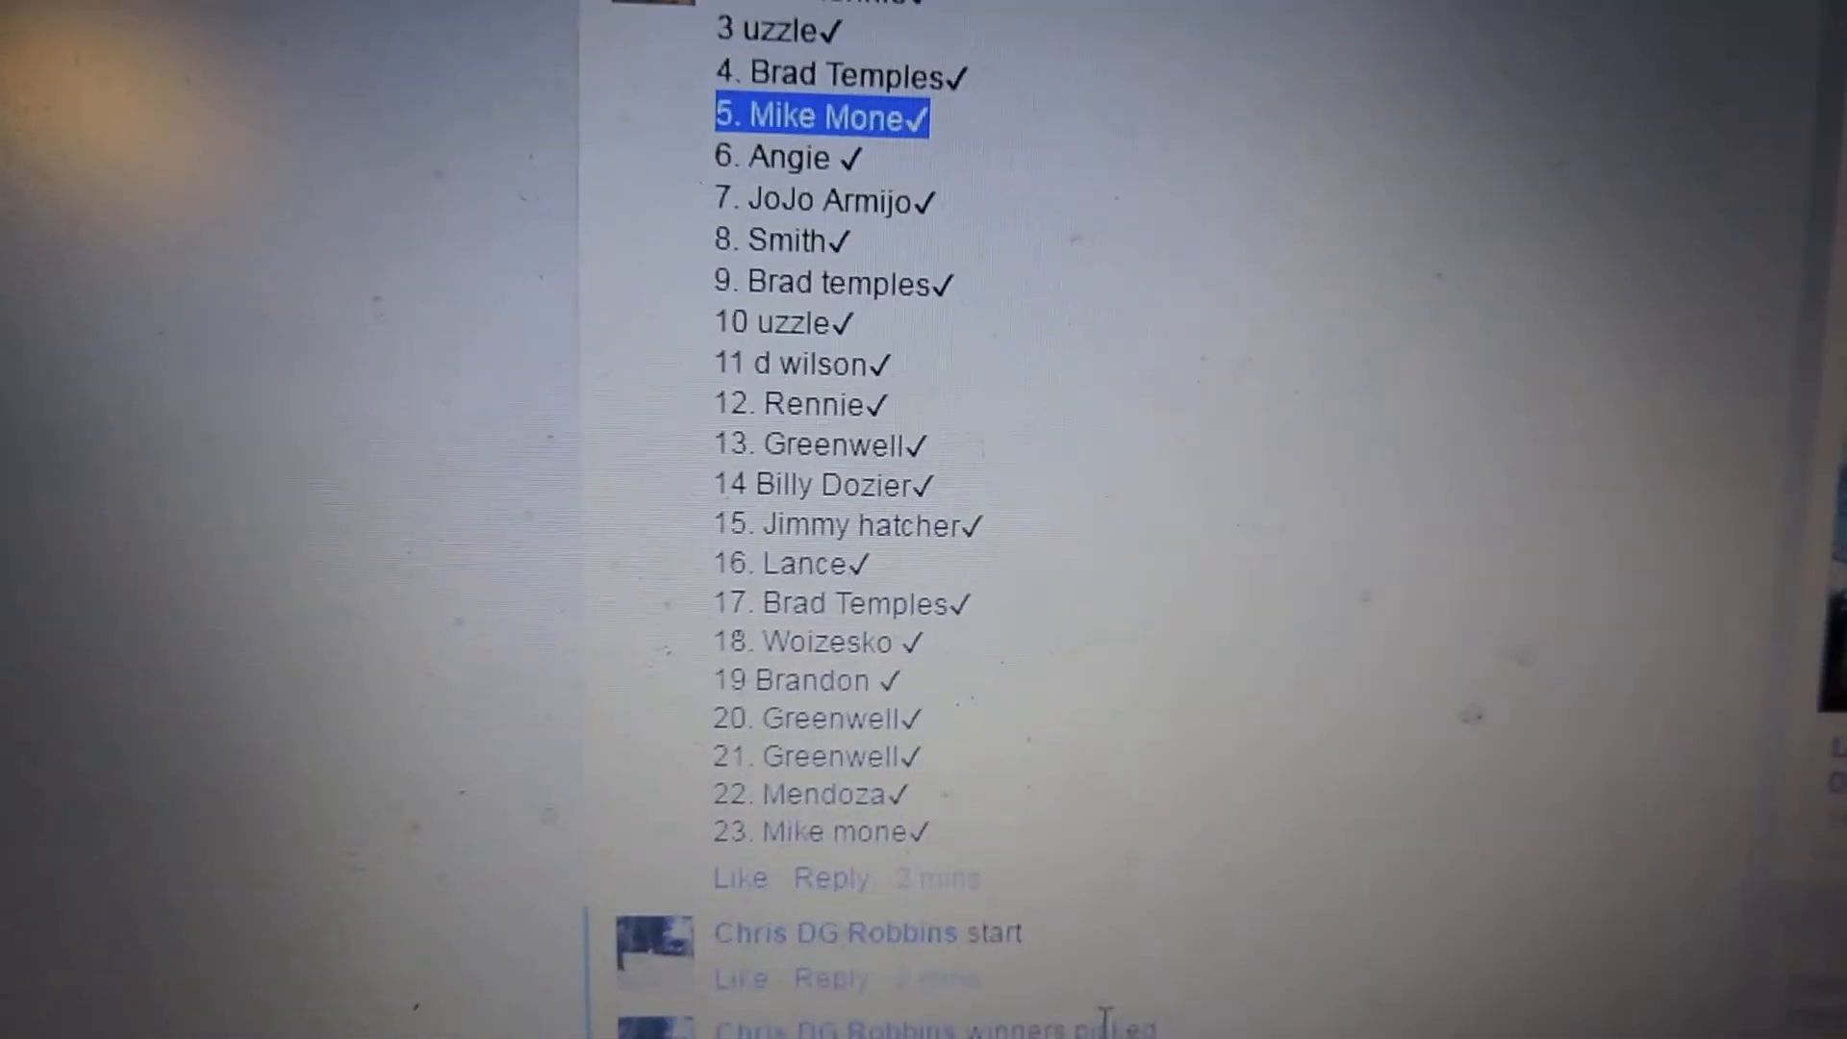
- Post the 'ending' comment on the raffle thread to close the drawing
scroll(down, 3)
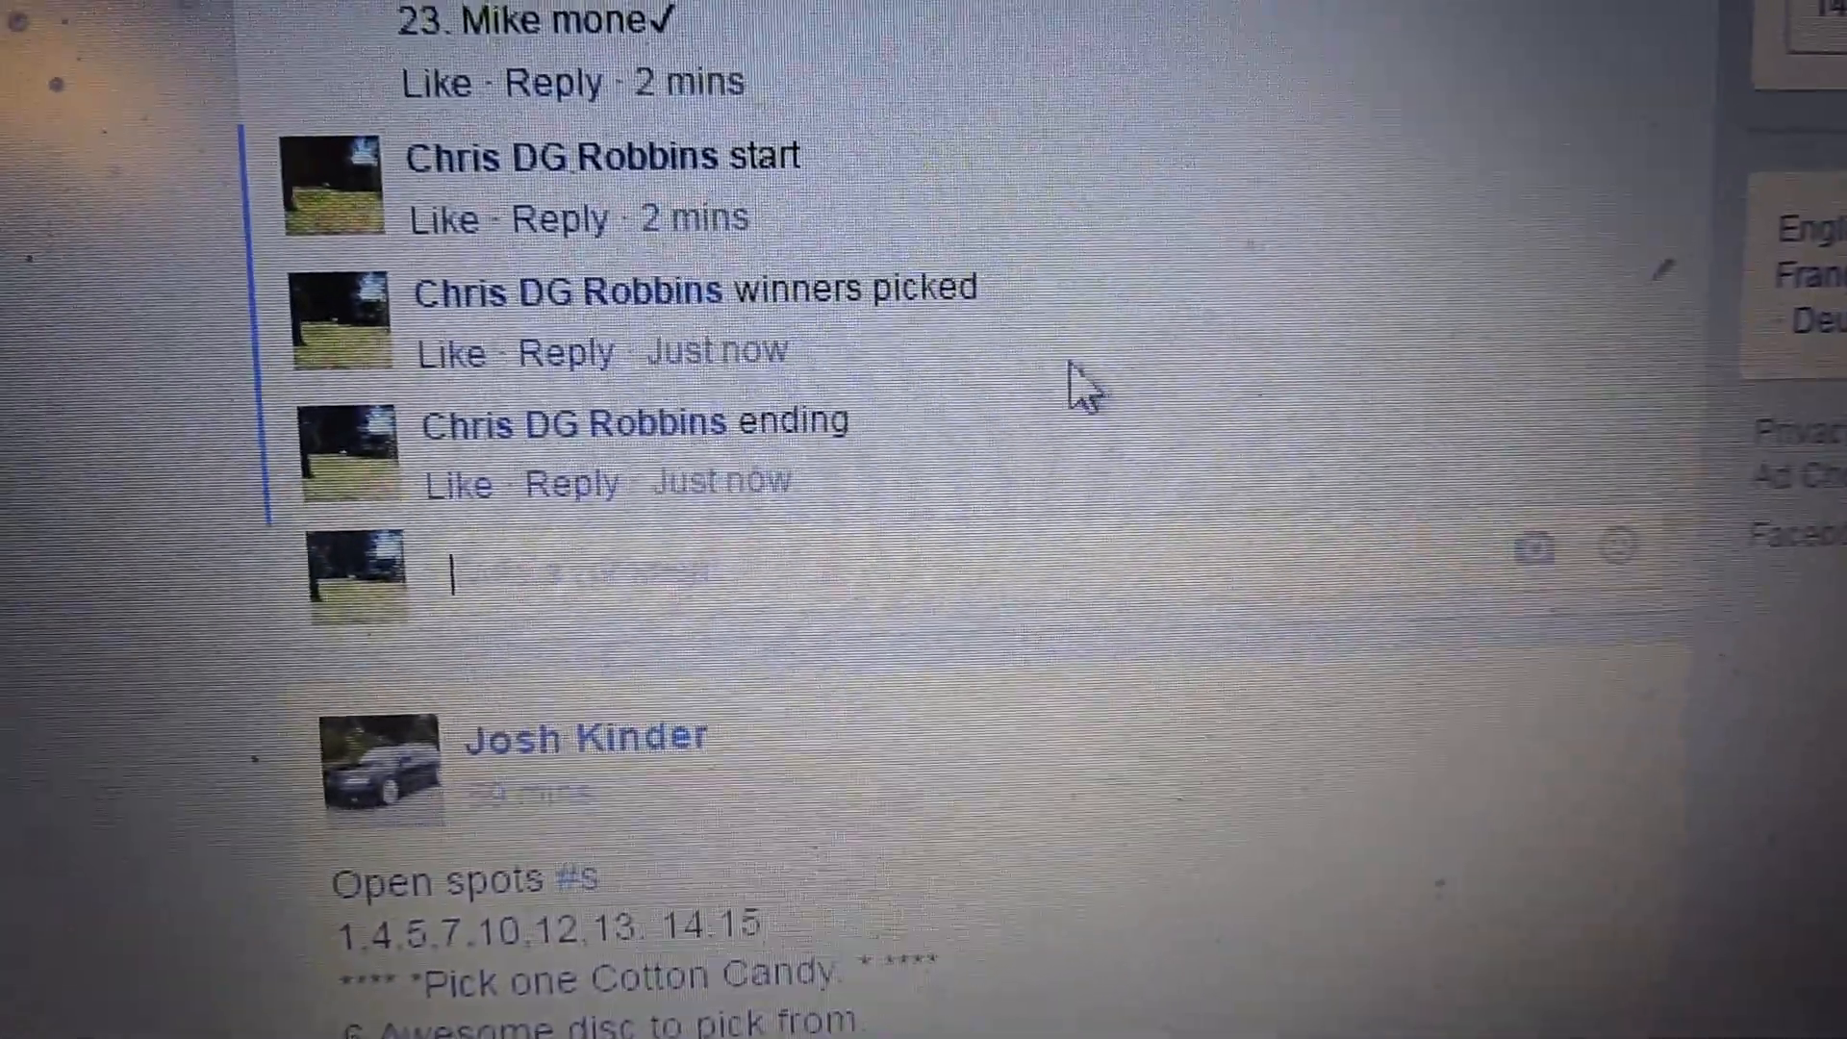
mouse_move(625, 453)
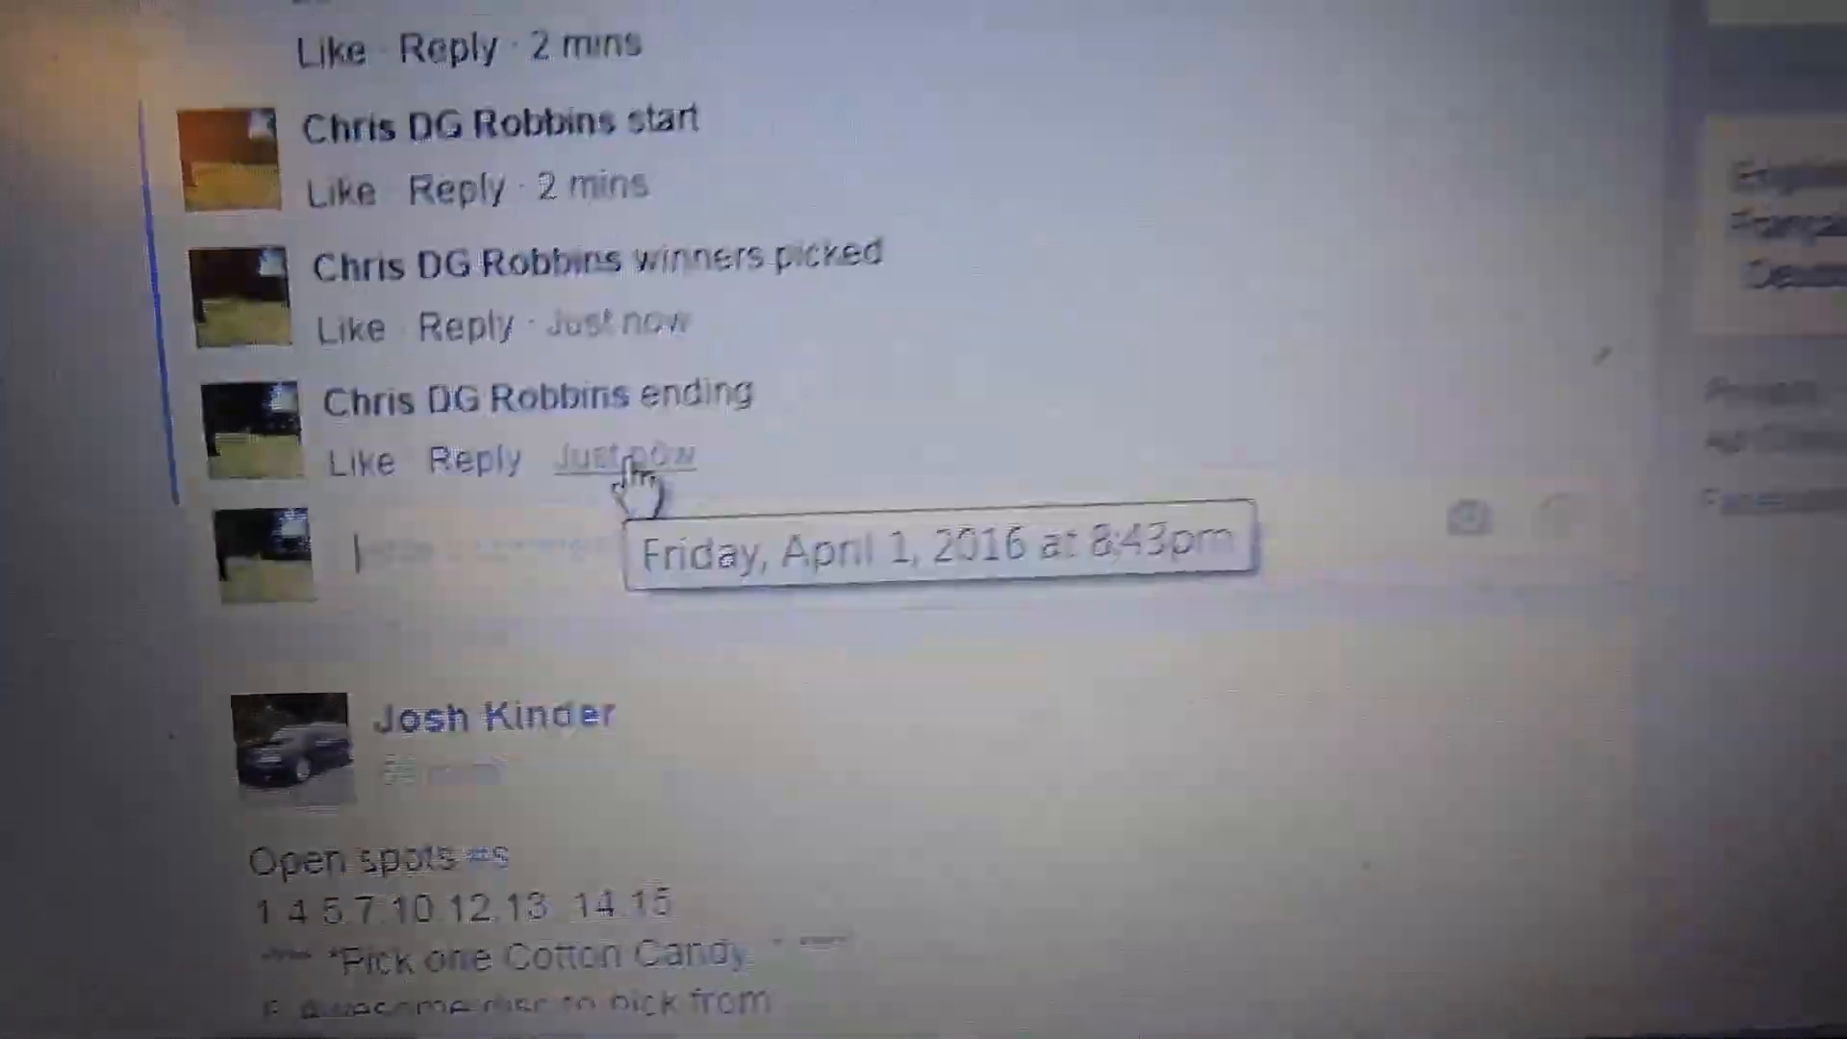